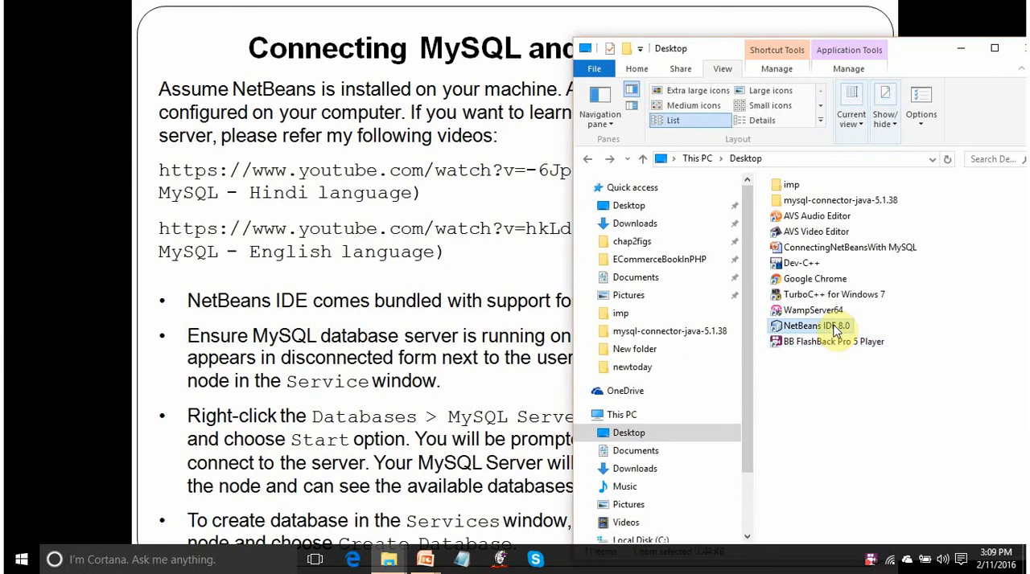
- Launch NetBeans IDE 8.0 and expand Services > Databases to see the localhost:3306 MySQL Server
{"action": "double_click", "coordinate": [809, 326]}
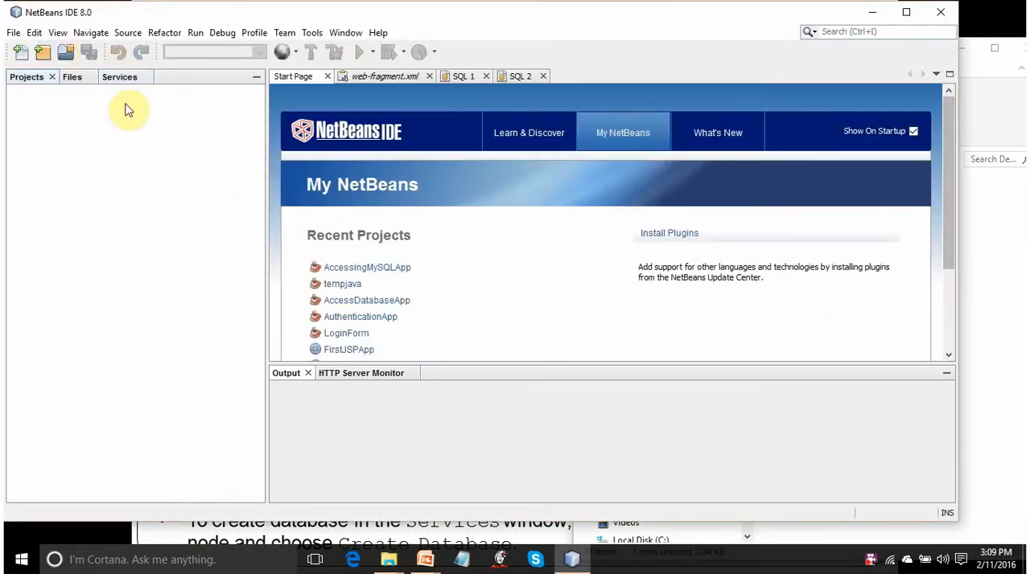
{"action": "left_click", "coordinate": [119, 77]}
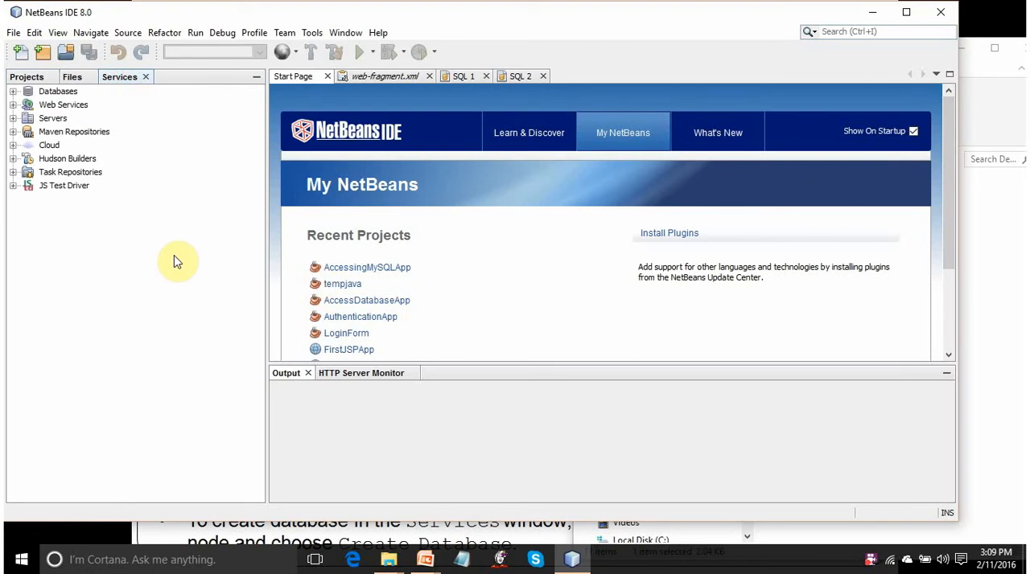
{"action": "left_click", "coordinate": [13, 91]}
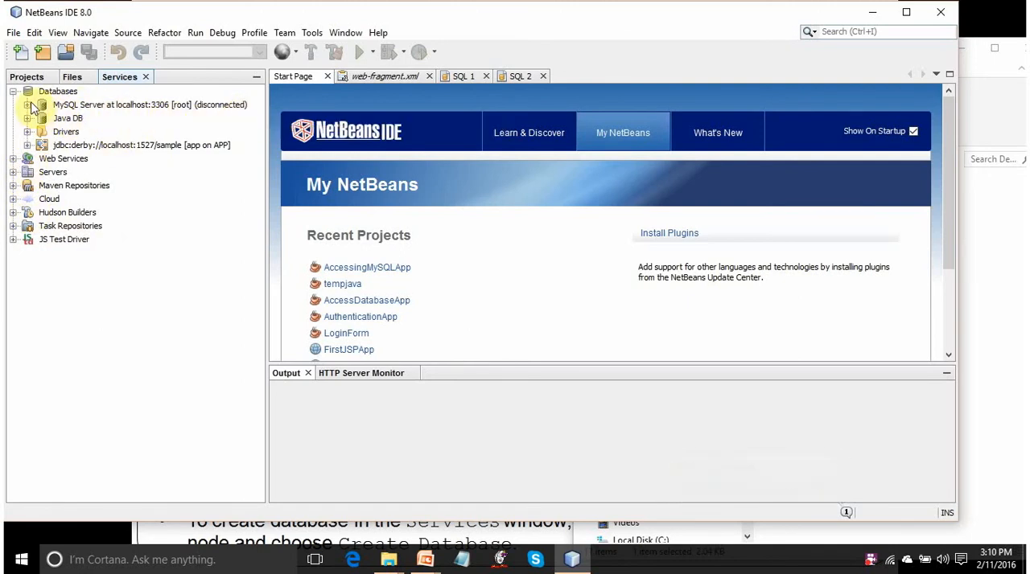
- Start the localhost:3306 MySQL Server and connect with the administrator credentials
{"action": "right_click", "coordinate": [111, 105]}
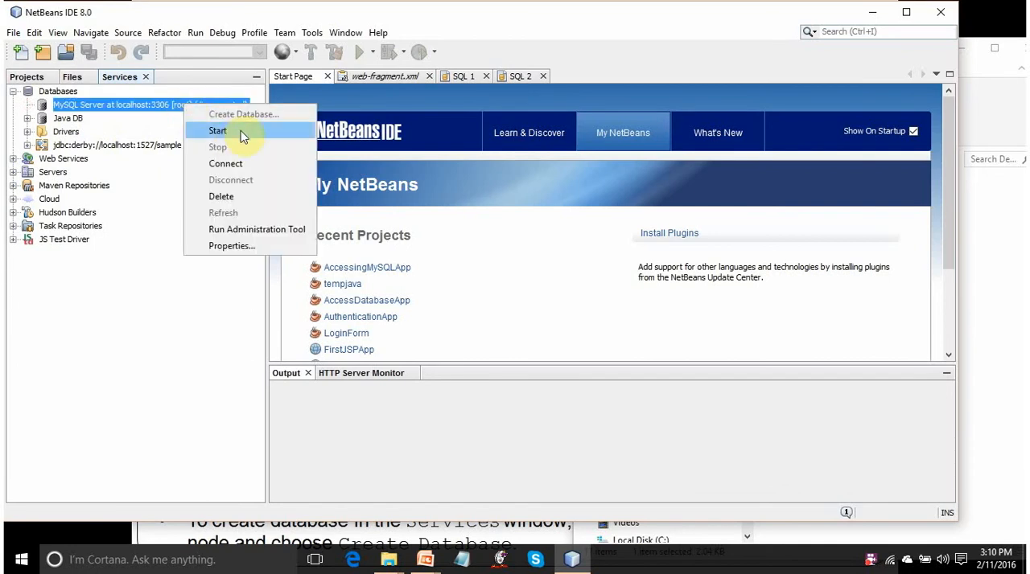
{"action": "left_click", "coordinate": [217, 130]}
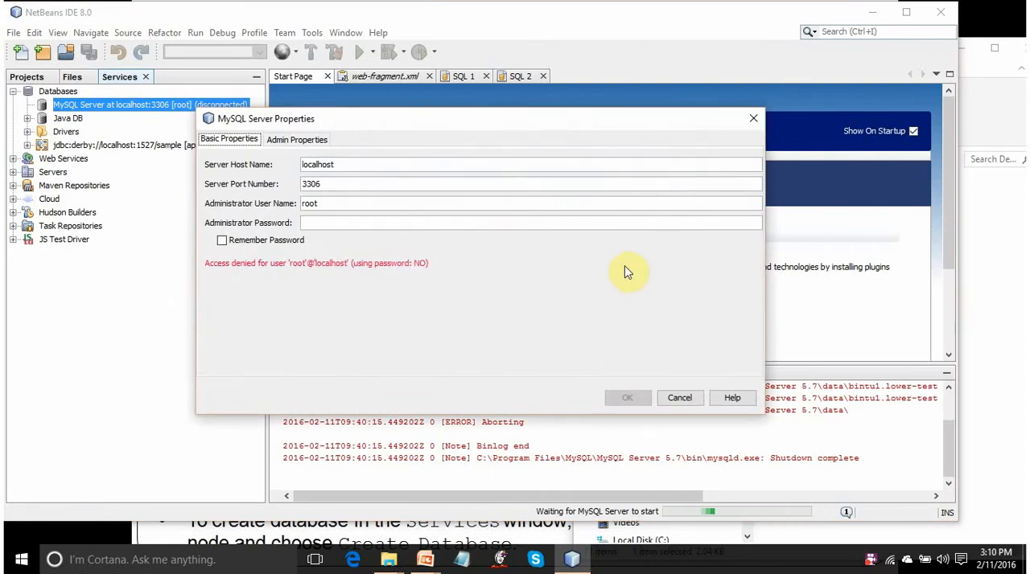
{"action": "mouse_move", "coordinate": [652, 262]}
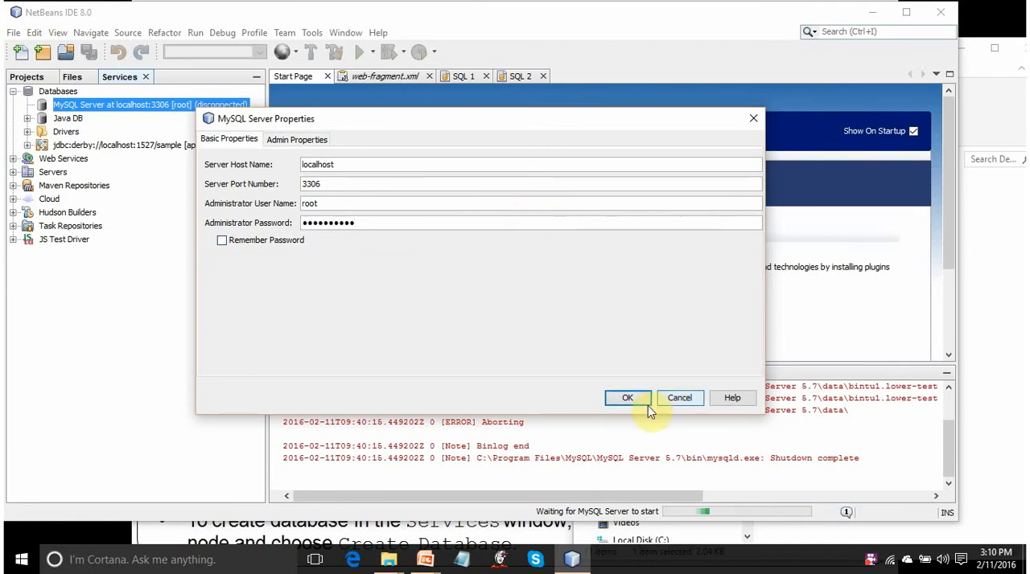
{"action": "left_click", "coordinate": [627, 398]}
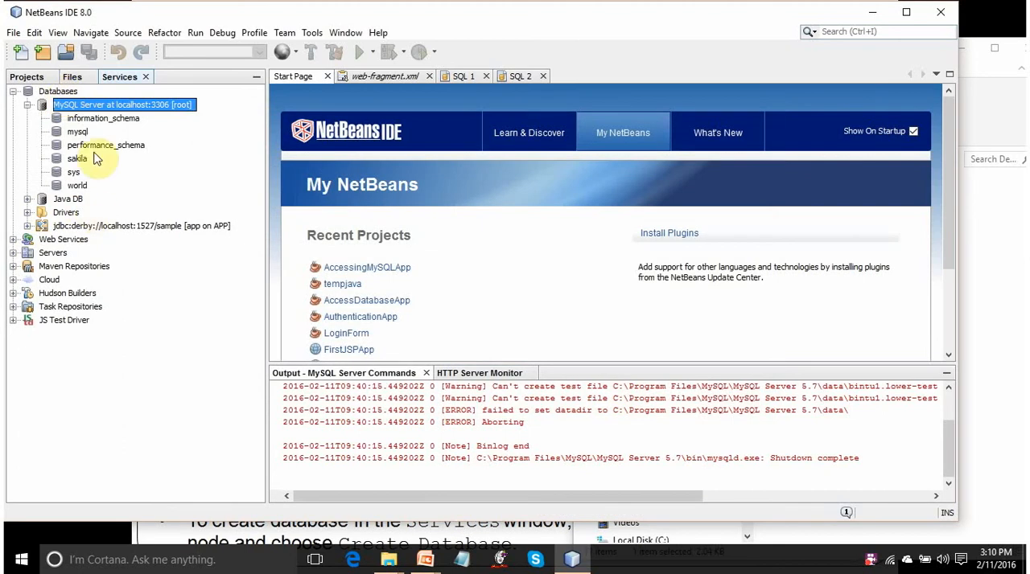
{"action": "mouse_move", "coordinate": [91, 104]}
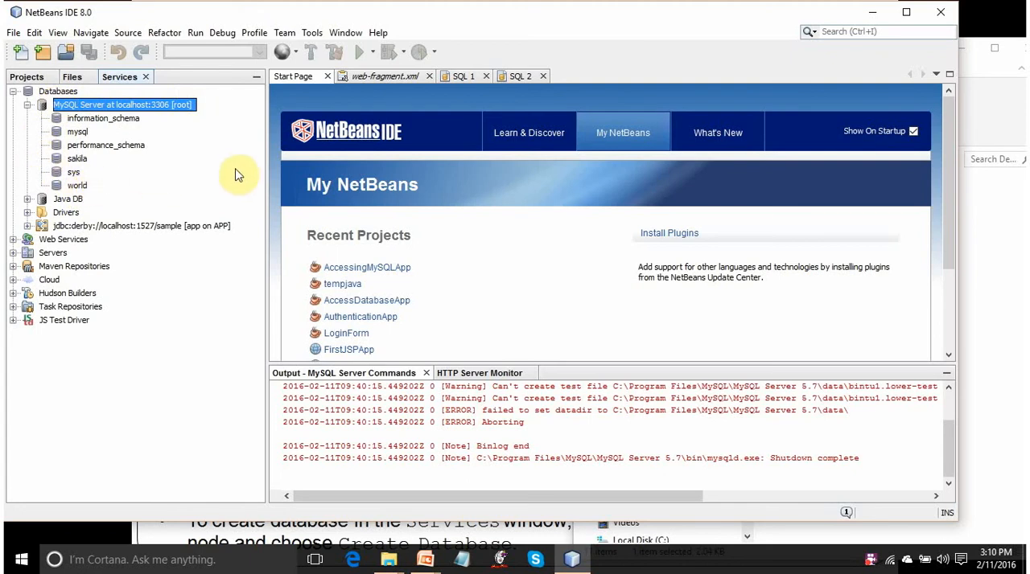
{"action": "mouse_move", "coordinate": [196, 137]}
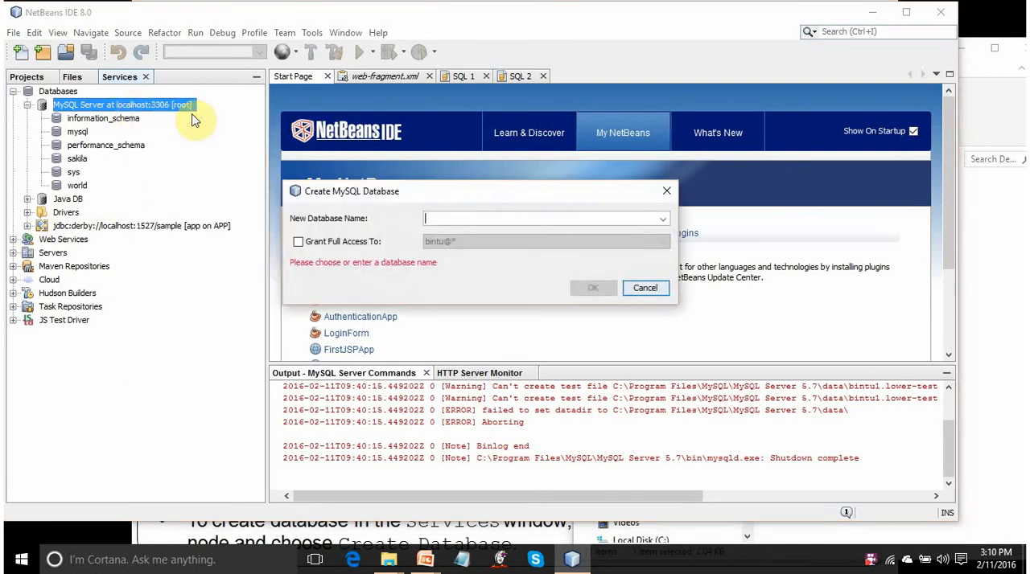
{"action": "mouse_move", "coordinate": [498, 177]}
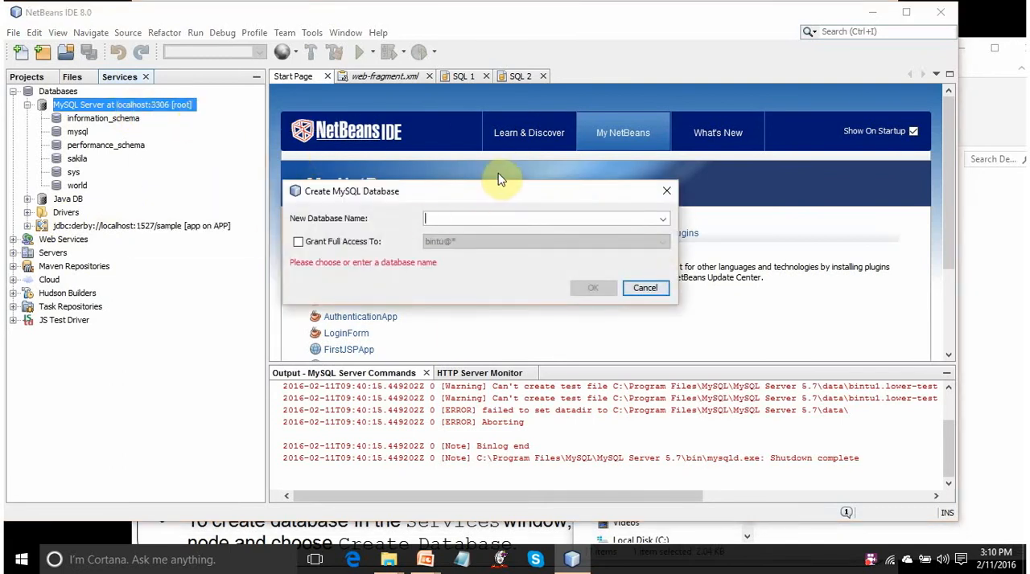
{"action": "mouse_move", "coordinate": [507, 197]}
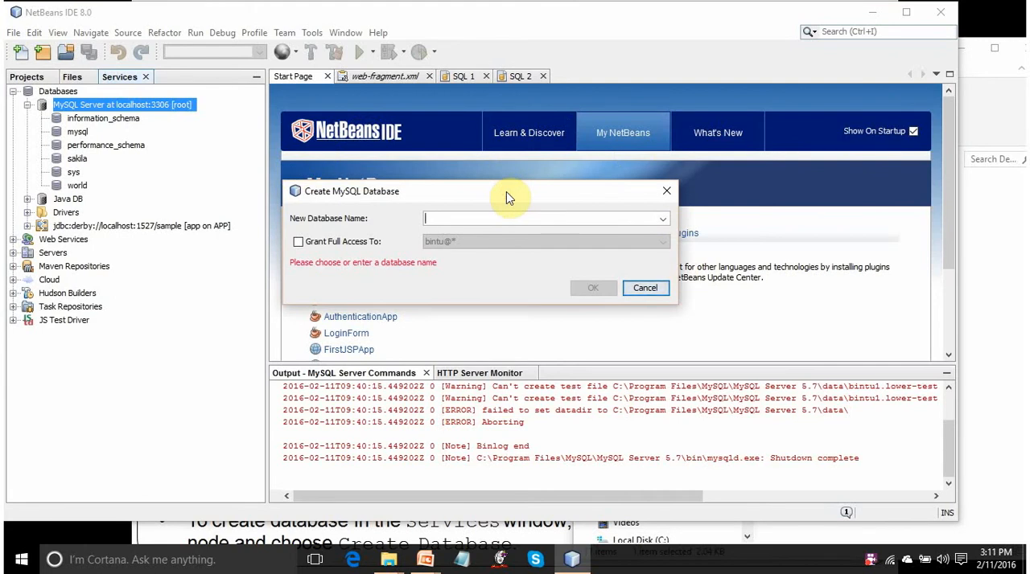
- Create a MySQL database named shopping with Grant Full Access left unchecked
{"action": "type", "text": "shopping"}
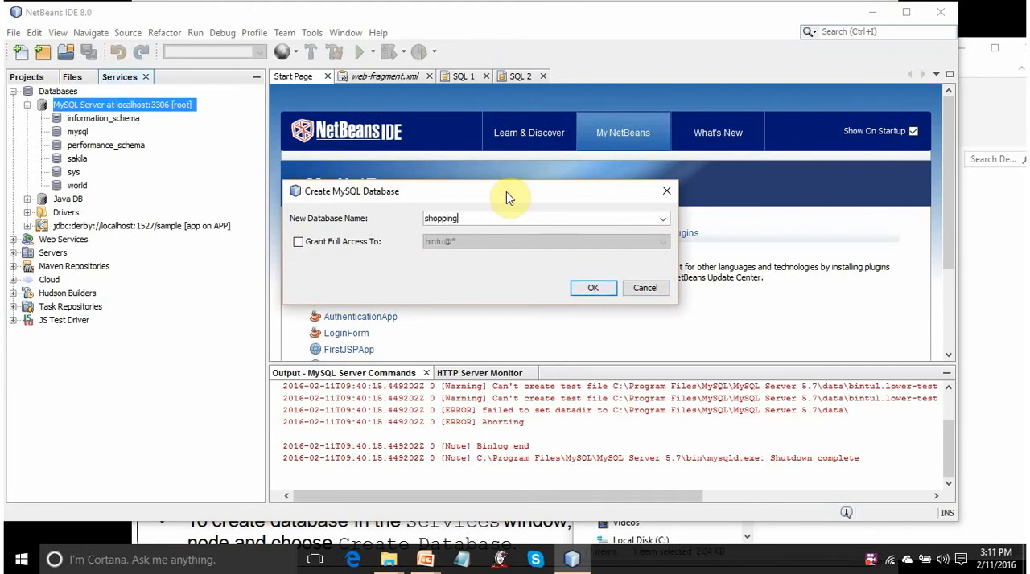
{"action": "mouse_move", "coordinate": [607, 193]}
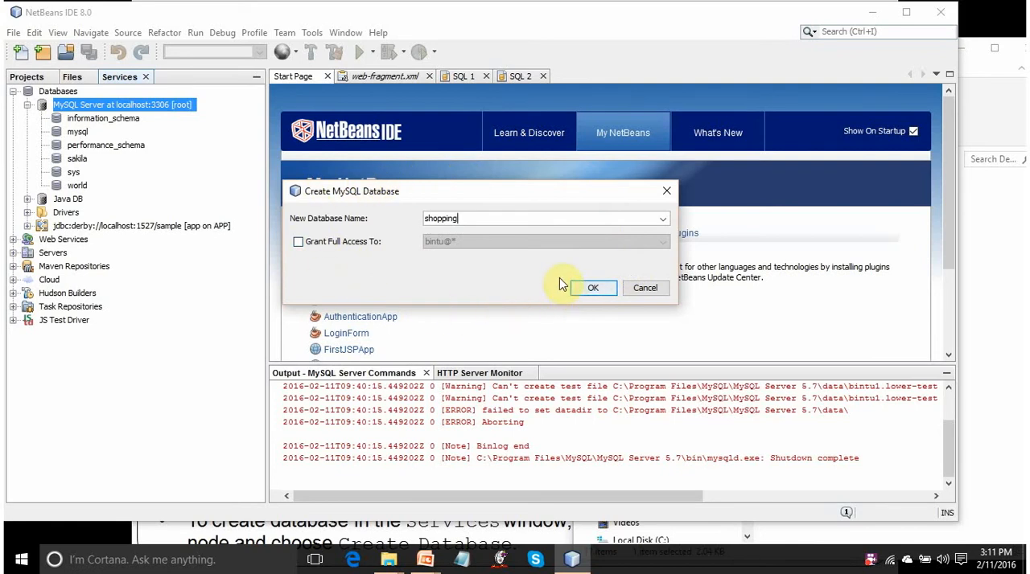
{"action": "mouse_move", "coordinate": [656, 251]}
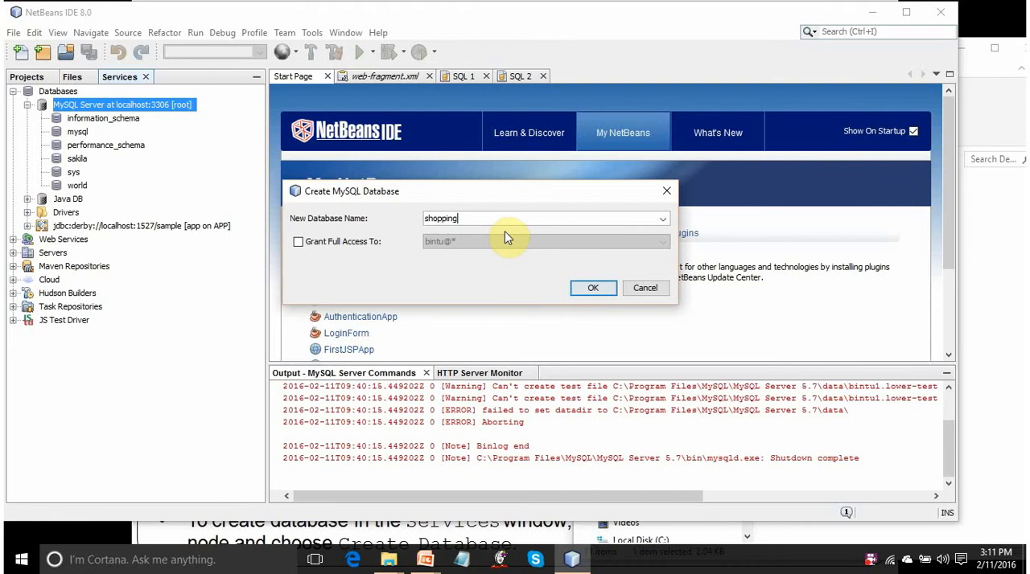
{"action": "mouse_move", "coordinate": [505, 250]}
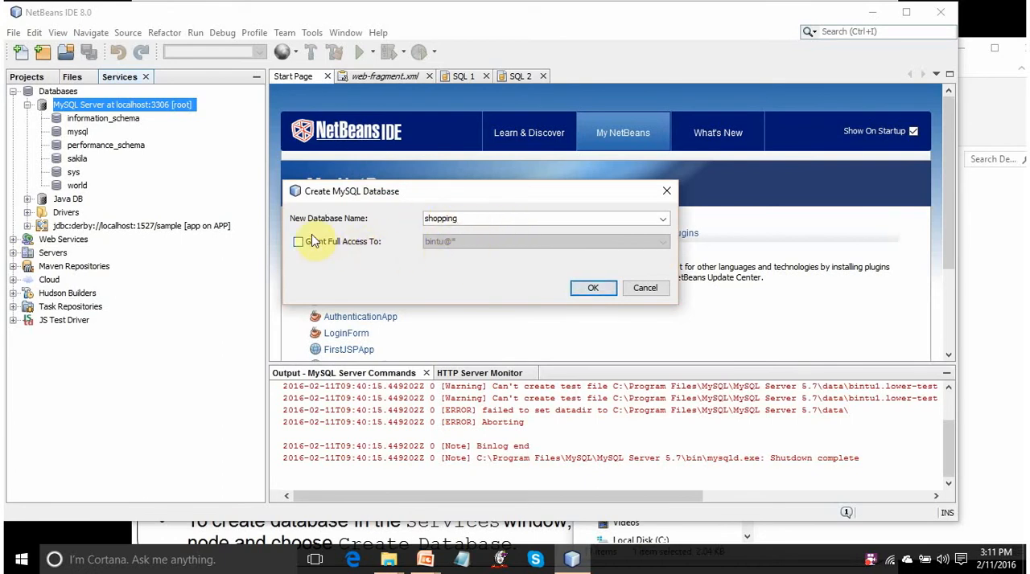
{"action": "left_click", "coordinate": [299, 241]}
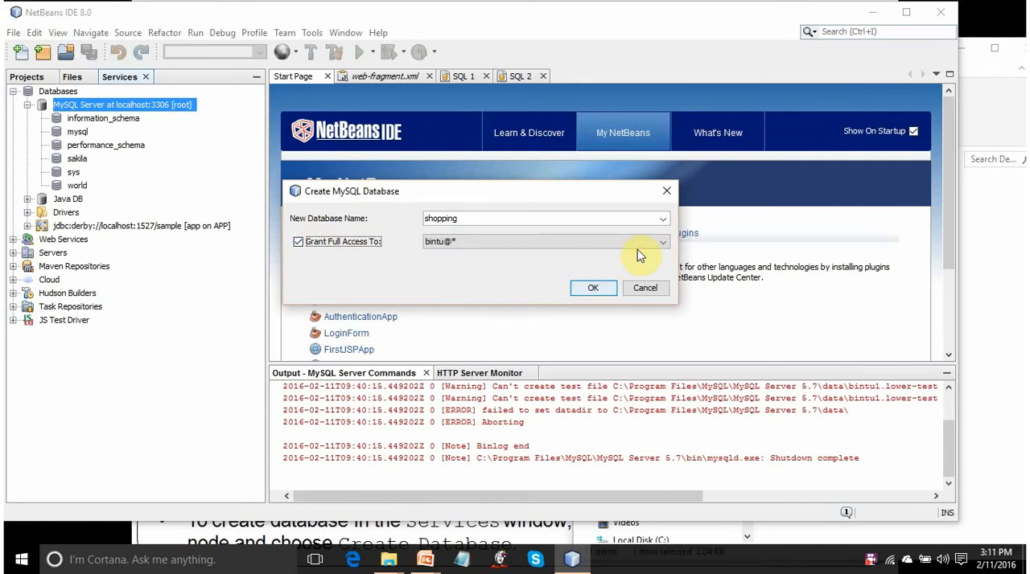
{"action": "left_click", "coordinate": [661, 242]}
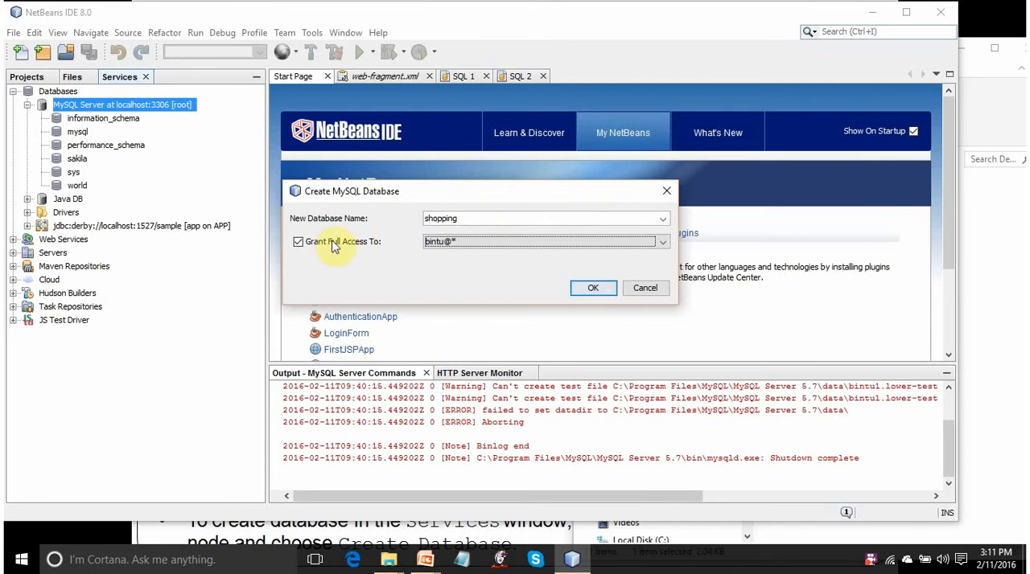
{"action": "left_click", "coordinate": [298, 241]}
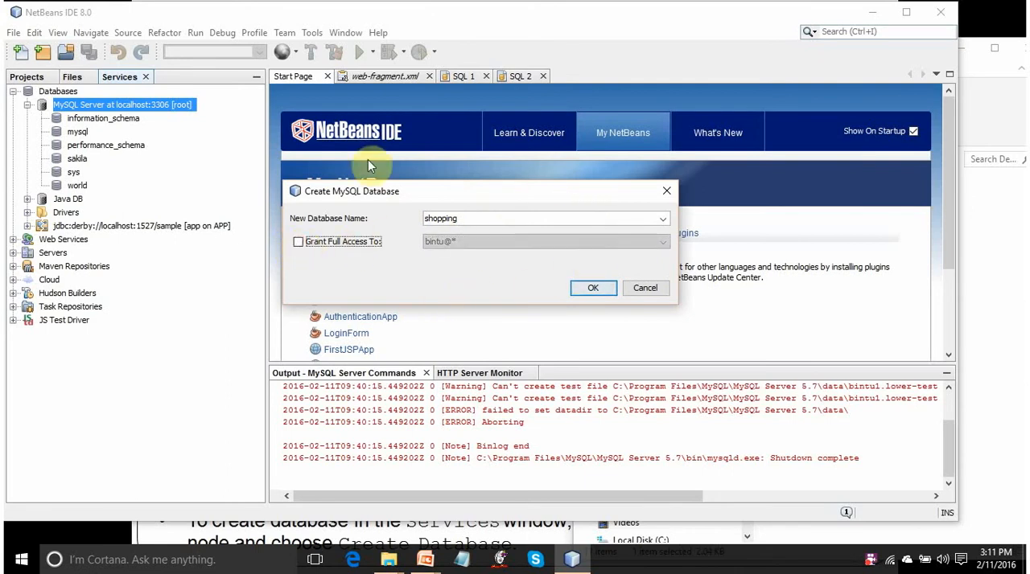
{"action": "mouse_move", "coordinate": [440, 279]}
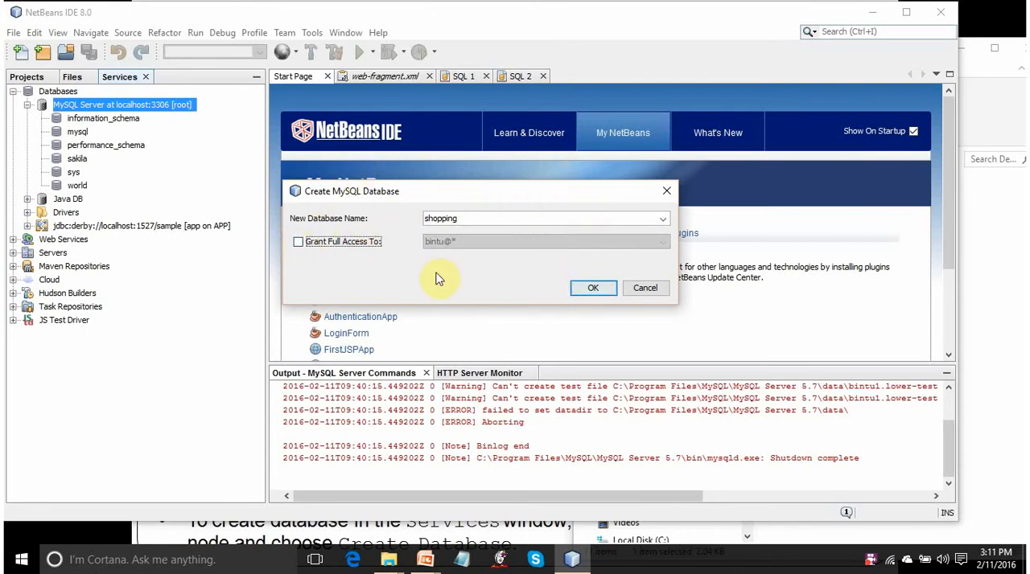
{"action": "left_click", "coordinate": [593, 288]}
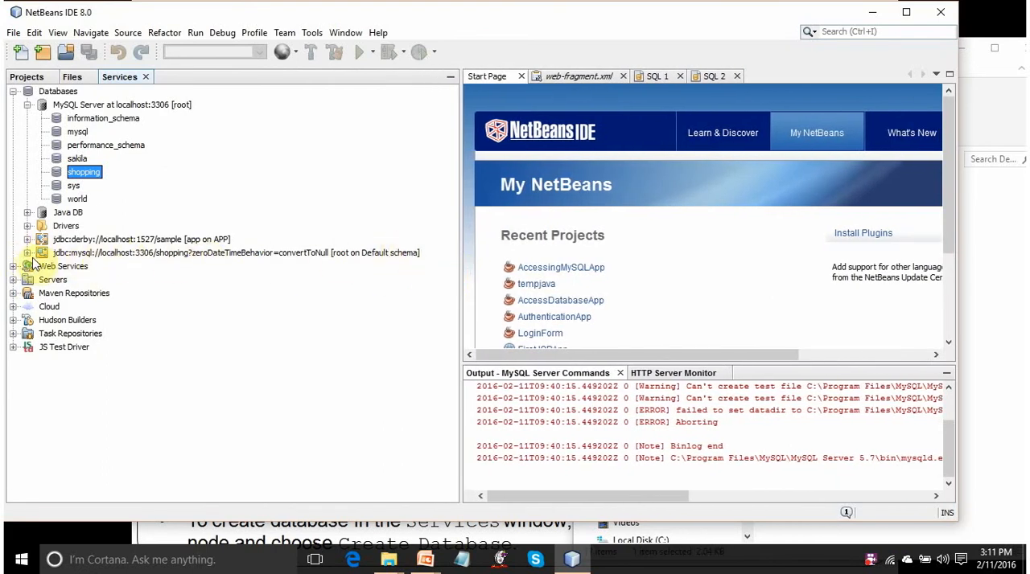
- Expand the jdbc:mysql shopping connection and its shopping schema to reach Tables
{"action": "left_click", "coordinate": [33, 253]}
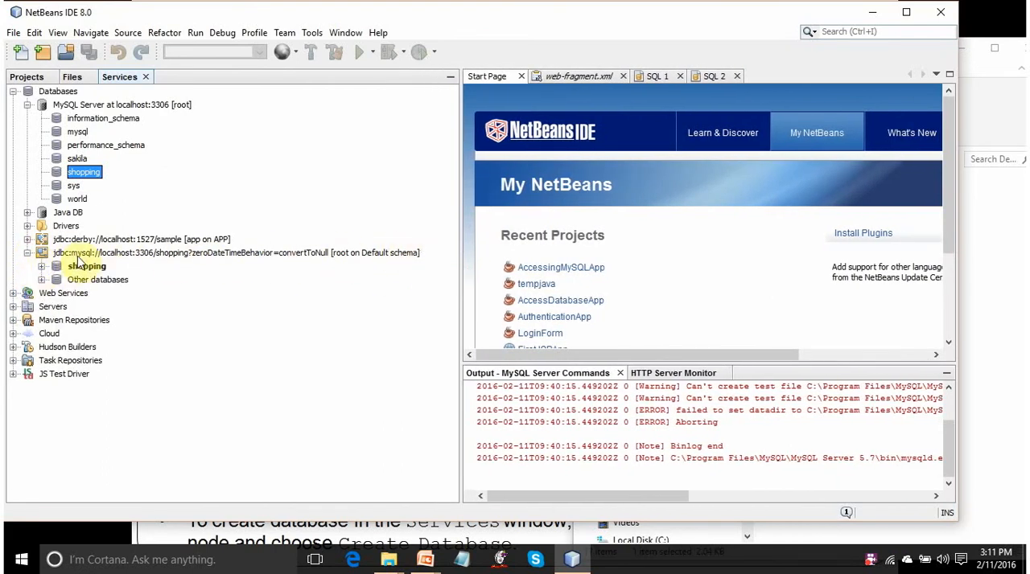
{"action": "left_click", "coordinate": [236, 252]}
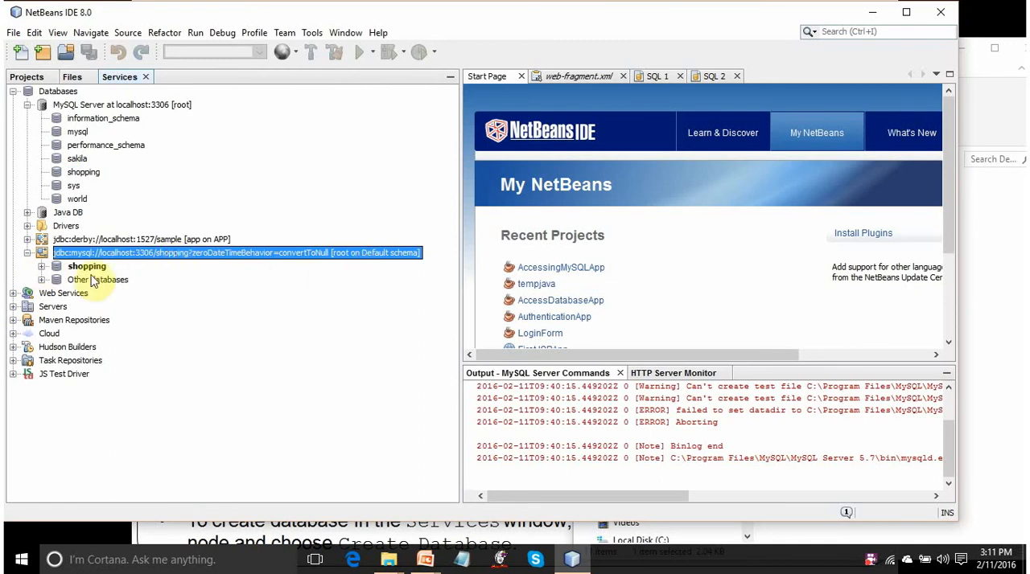
{"action": "left_click", "coordinate": [55, 266]}
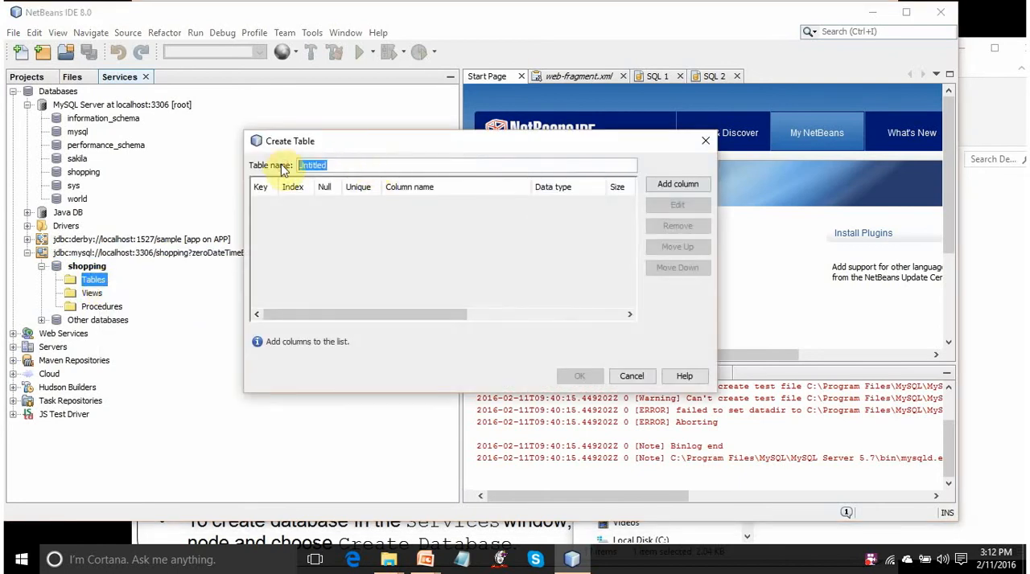
- Name the table customers and add email_address as a VARCHAR(50) unique primary key
{"action": "type", "text": "customers"}
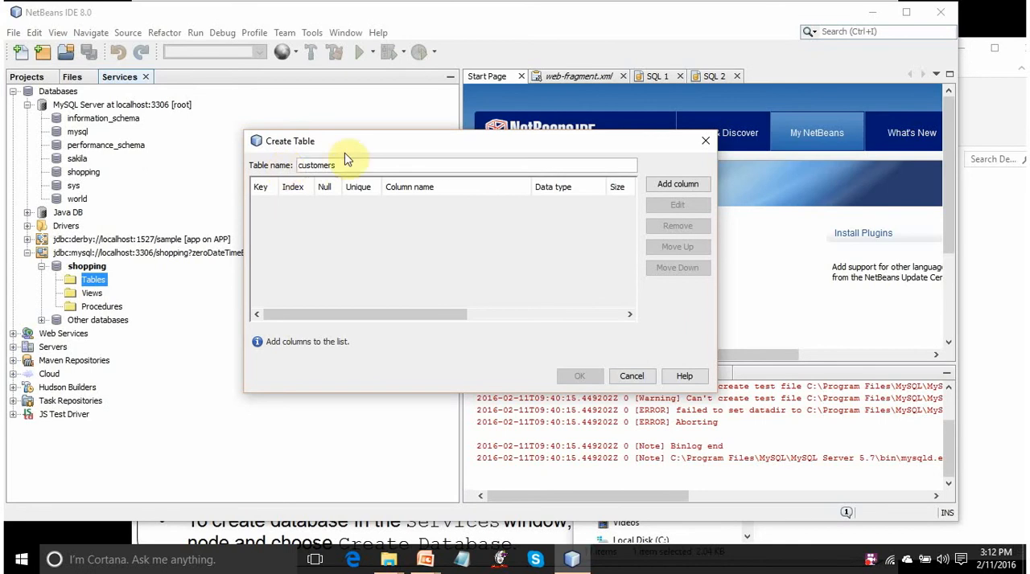
{"action": "left_click", "coordinate": [677, 184]}
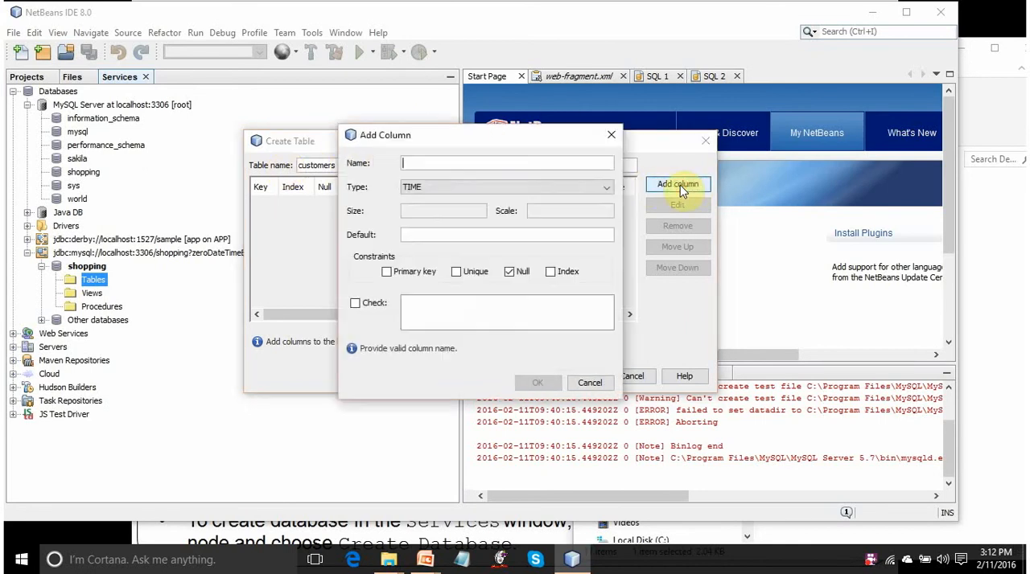
{"action": "type", "text": "email_addre"}
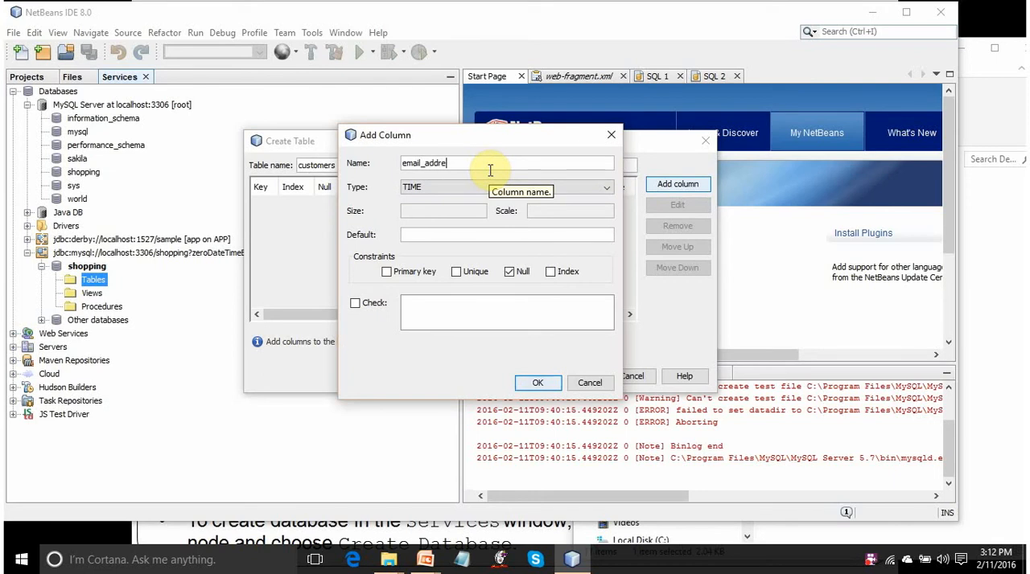
{"action": "left_click", "coordinate": [606, 187]}
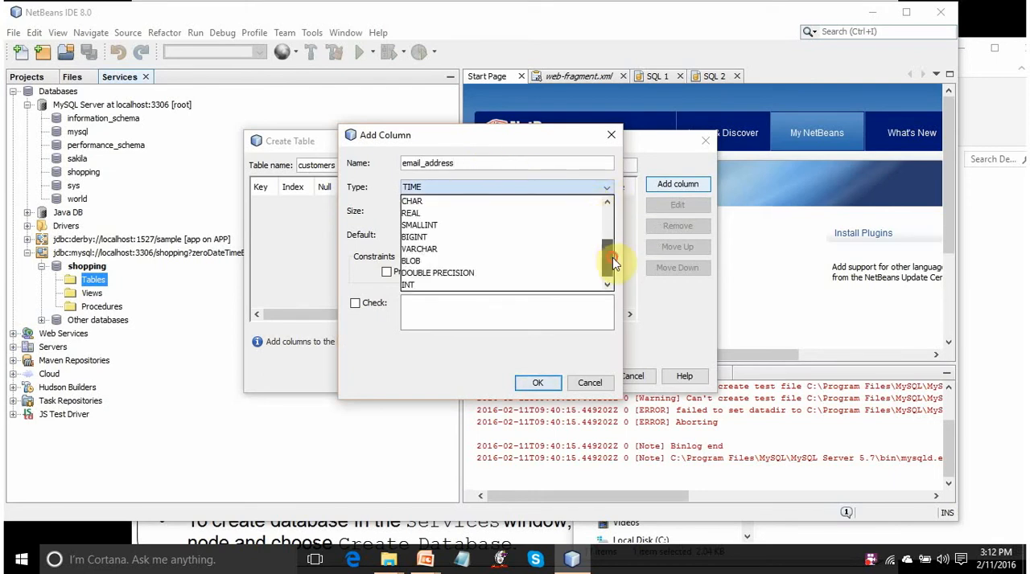
{"action": "left_click", "coordinate": [419, 248]}
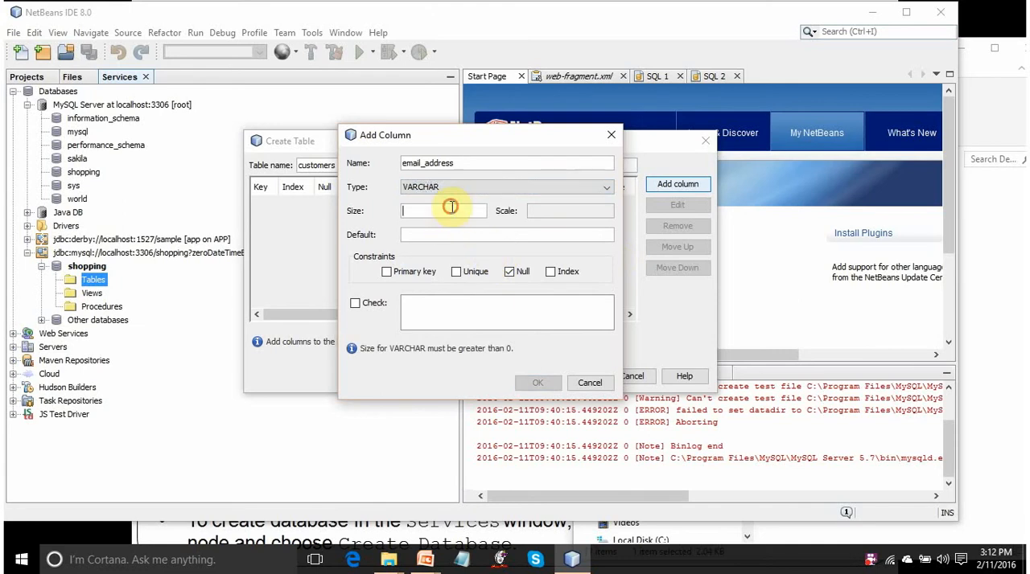
{"action": "type", "text": "50"}
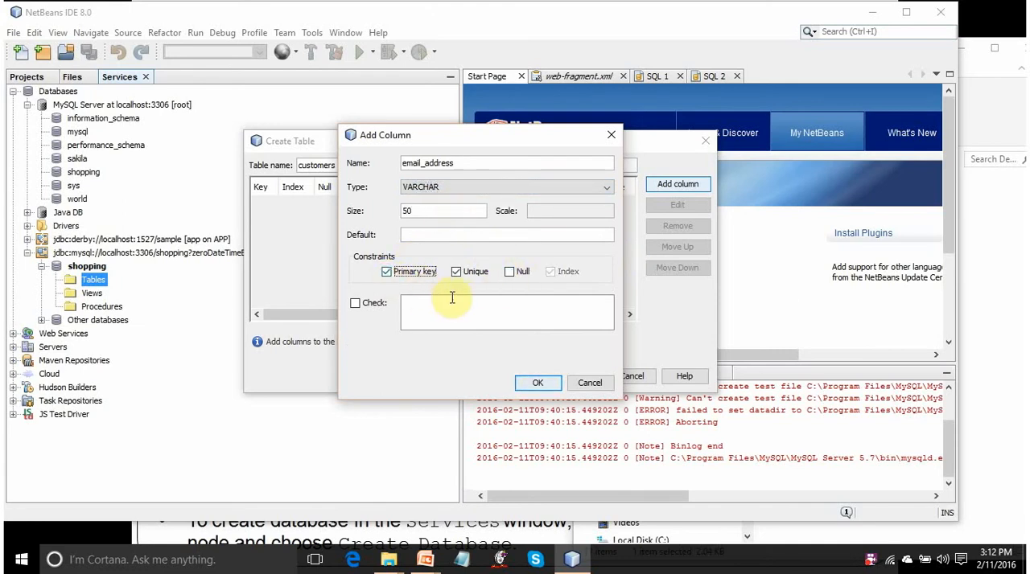
{"action": "left_click", "coordinate": [457, 271]}
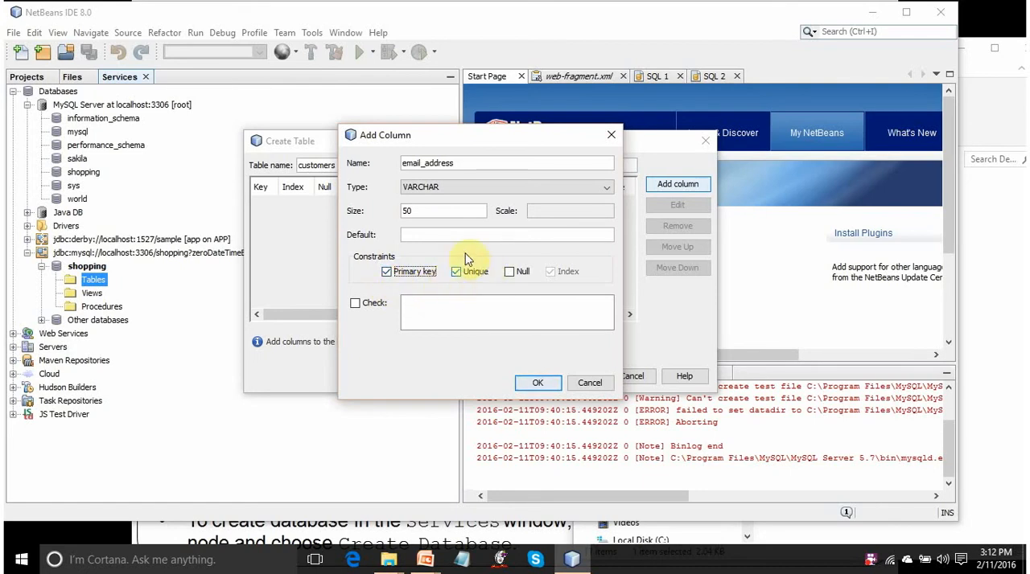
{"action": "left_click", "coordinate": [456, 271]}
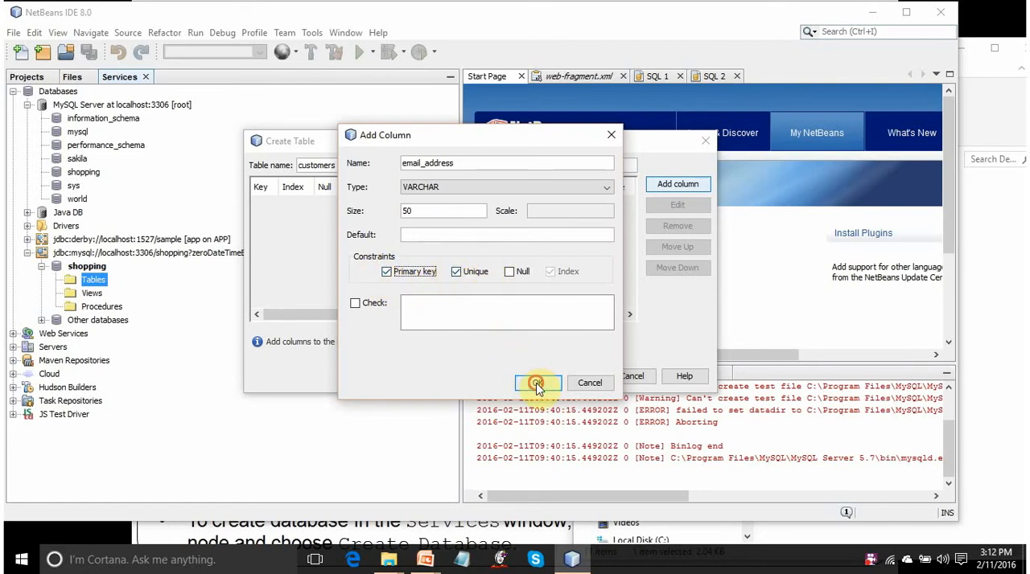
{"action": "left_click", "coordinate": [536, 383]}
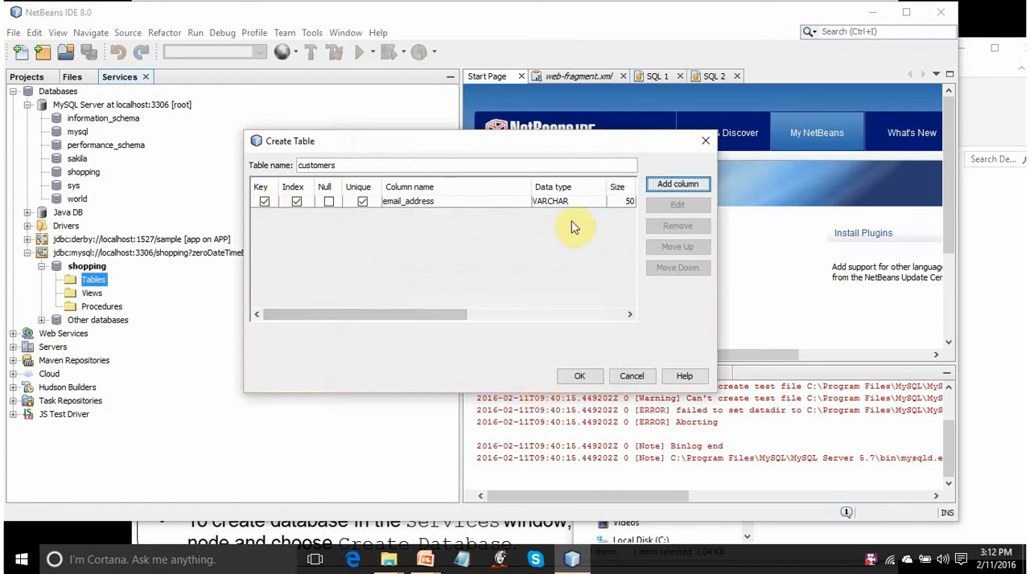
- Add a nullable password VARCHAR(50) column and create the customers table
{"action": "left_click", "coordinate": [678, 183]}
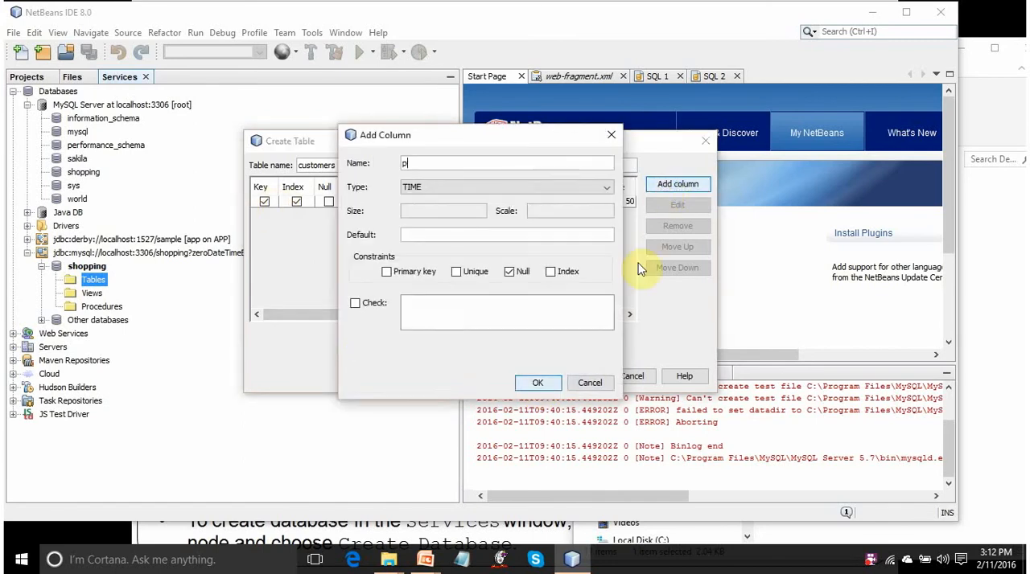
{"action": "type", "text": "assword"}
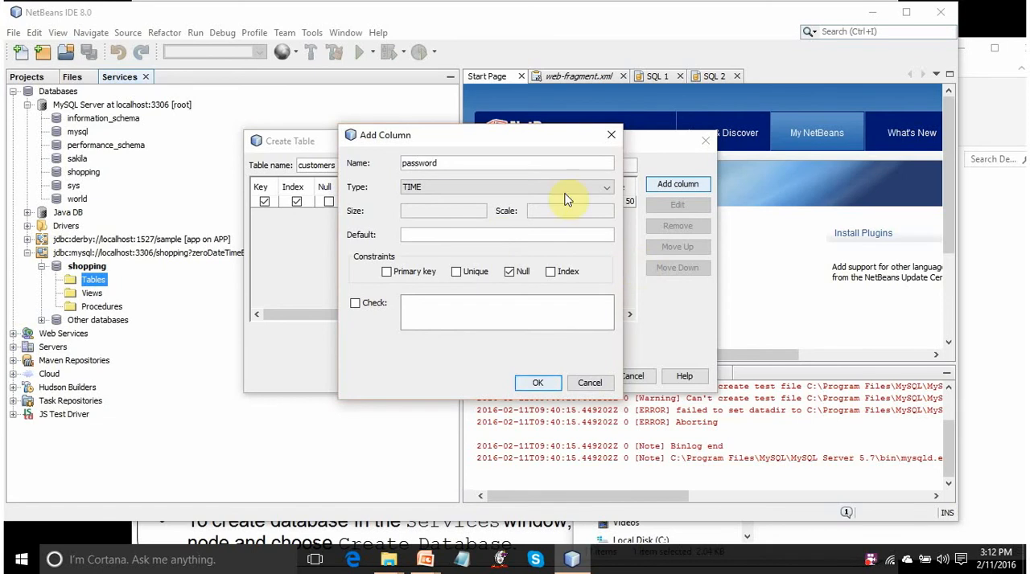
{"action": "left_click", "coordinate": [606, 187]}
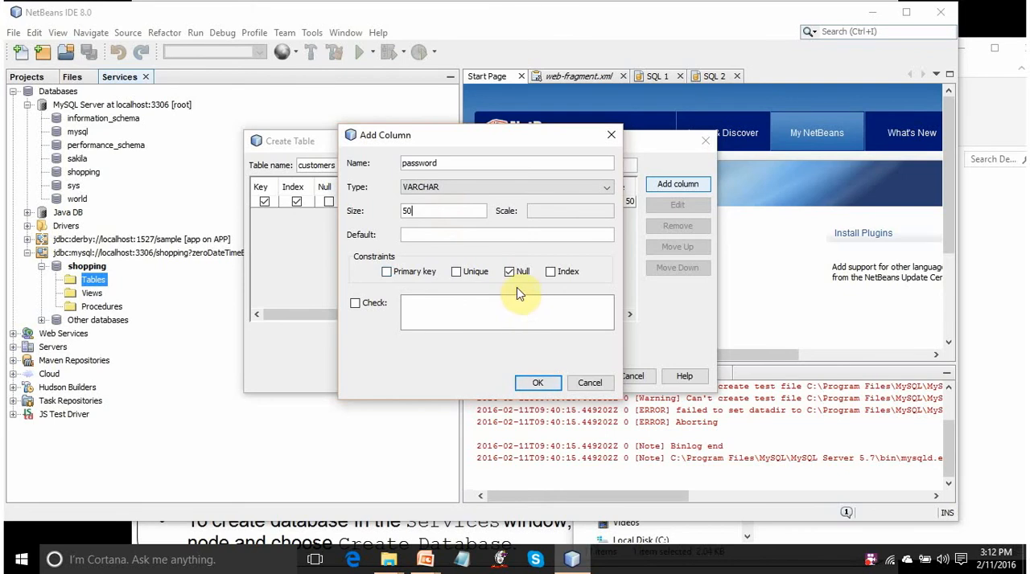
{"action": "mouse_move", "coordinate": [508, 271]}
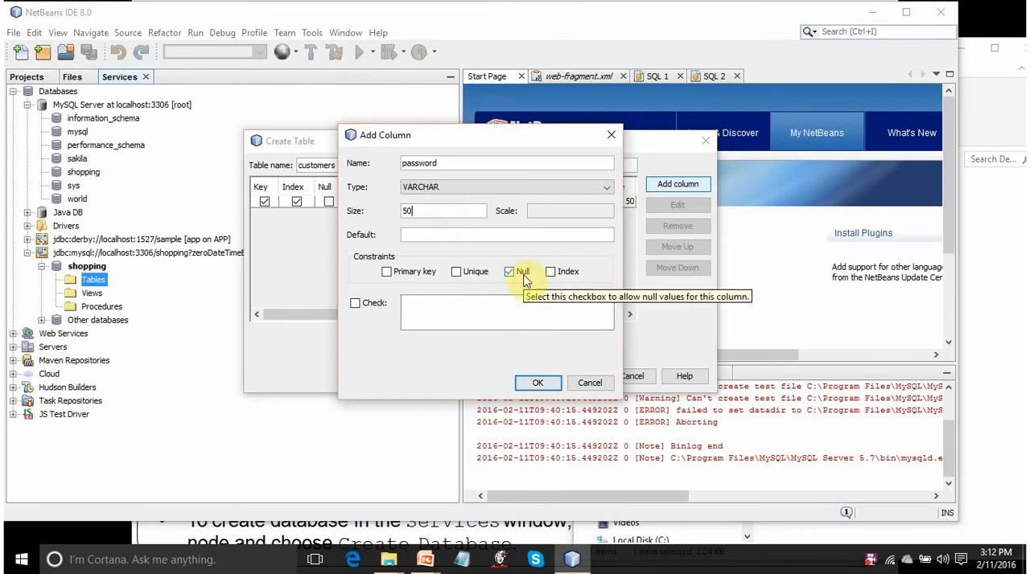
{"action": "mouse_move", "coordinate": [503, 239]}
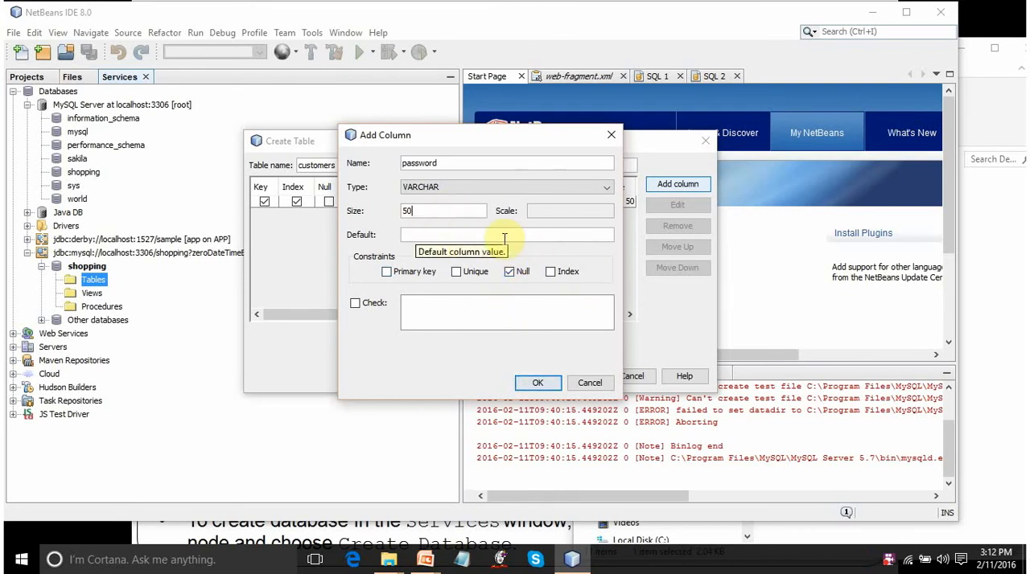
{"action": "mouse_move", "coordinate": [623, 368]}
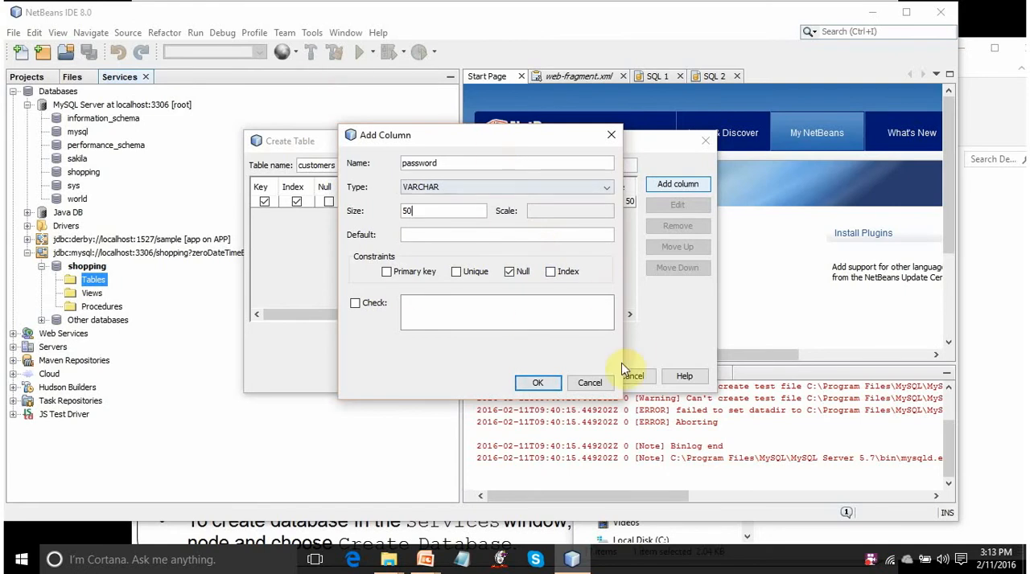
{"action": "left_click", "coordinate": [537, 382]}
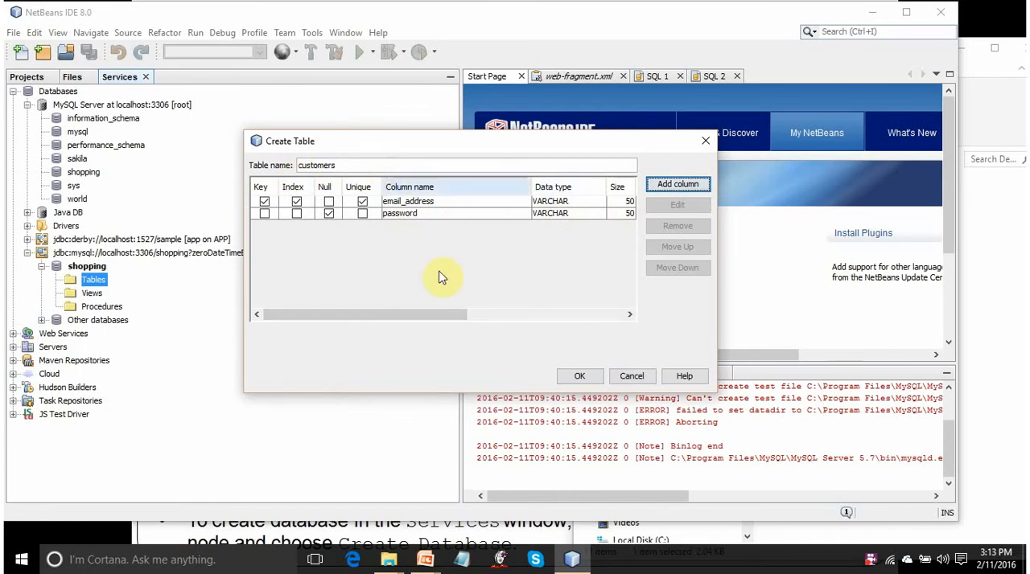
{"action": "left_click", "coordinate": [578, 375]}
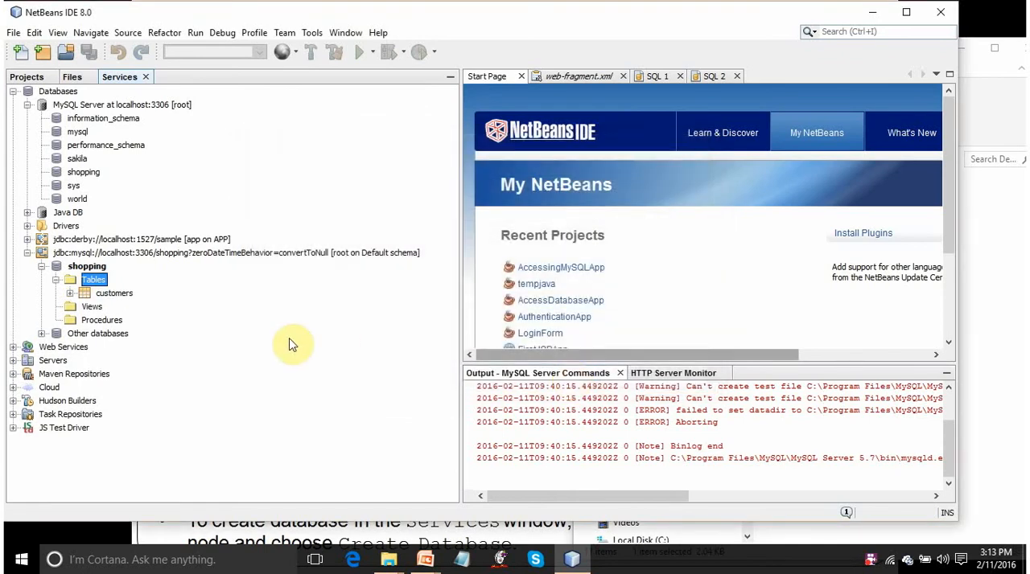
- Expand the customers table and view its data, showing zero rows
{"action": "left_click", "coordinate": [70, 293]}
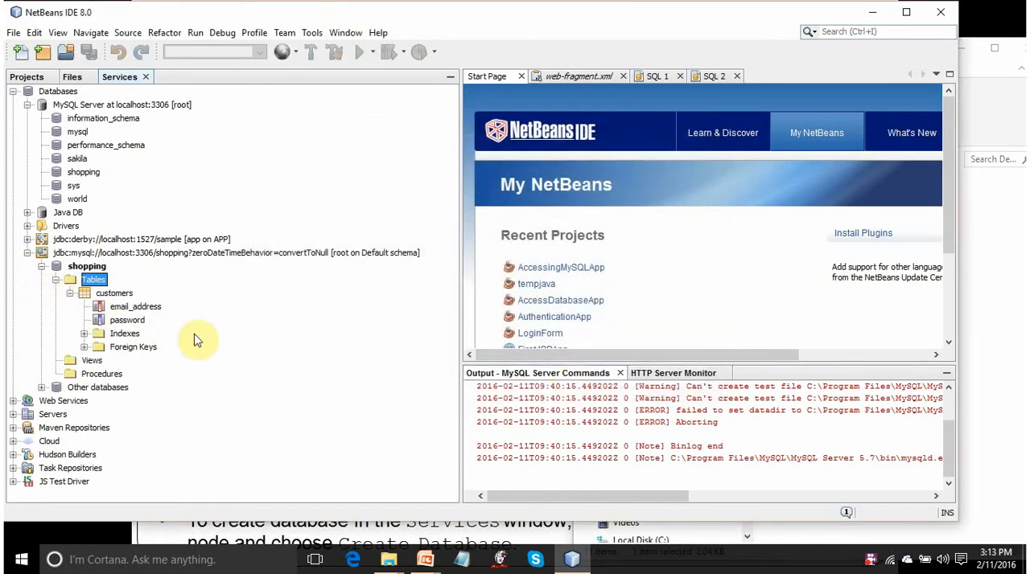
{"action": "mouse_move", "coordinate": [258, 359]}
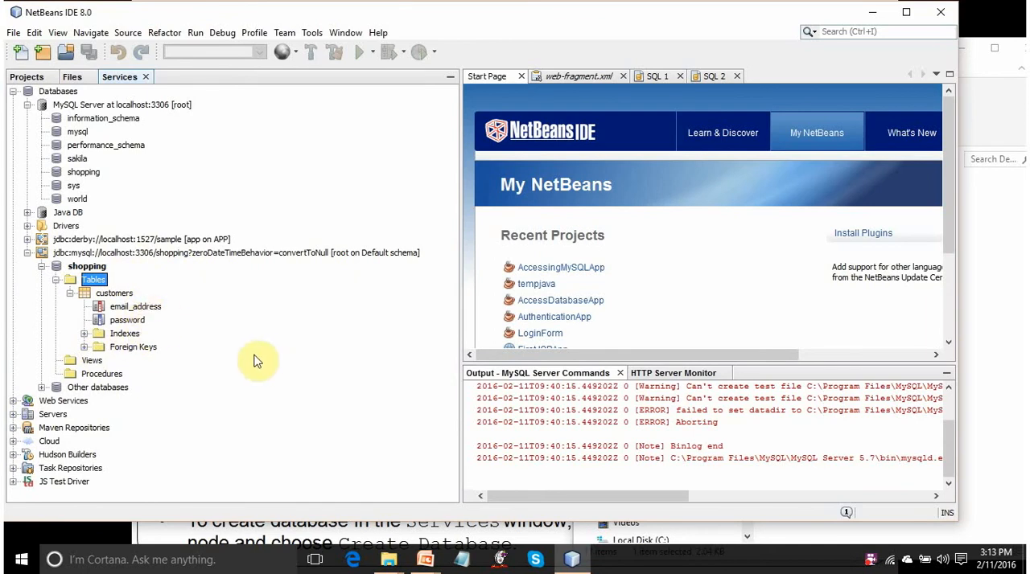
{"action": "mouse_move", "coordinate": [114, 293]}
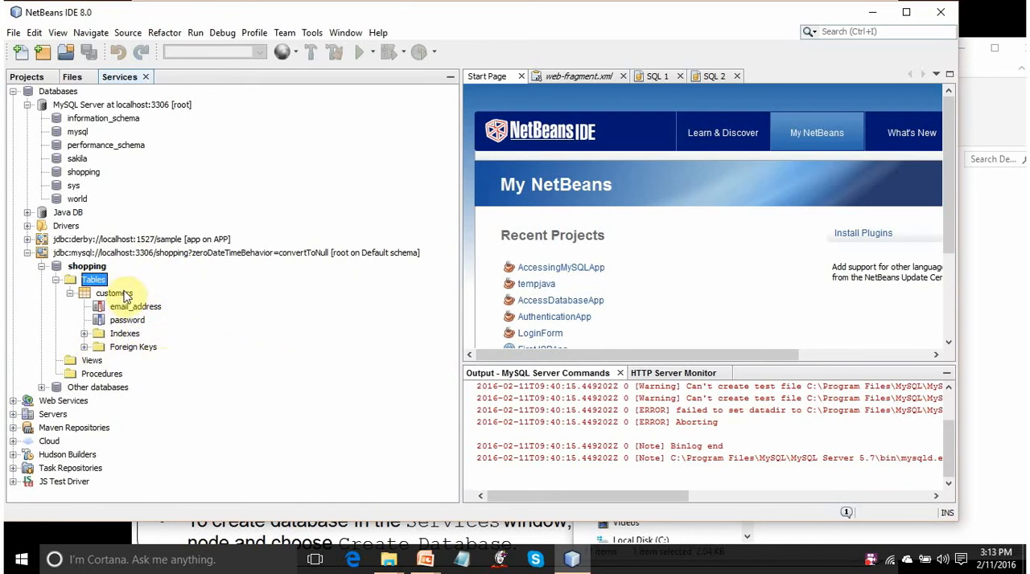
{"action": "left_click", "coordinate": [113, 293]}
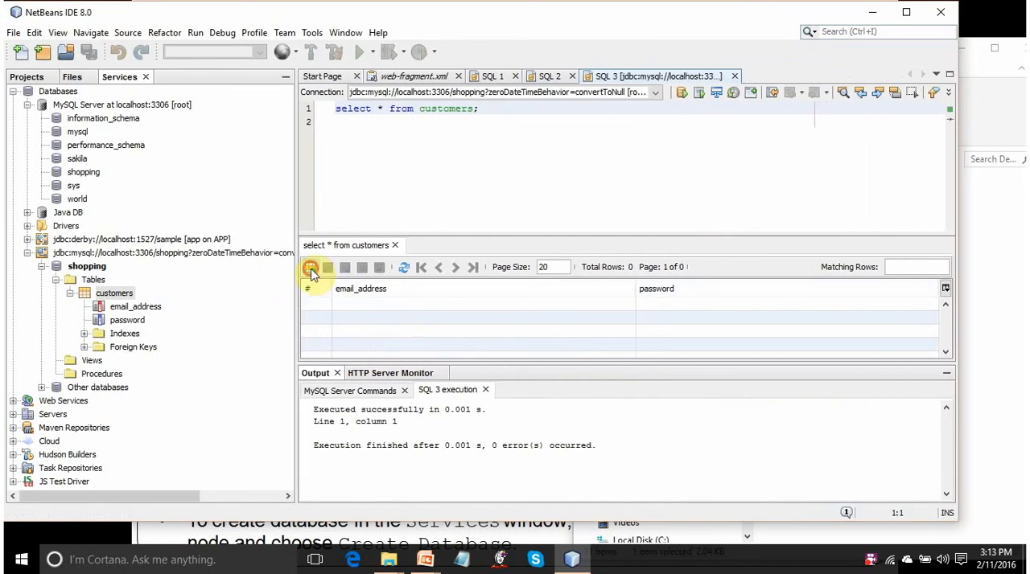
- Insert two customer records with email addresses and passwords diamond and gold, then save
{"action": "left_click", "coordinate": [311, 267]}
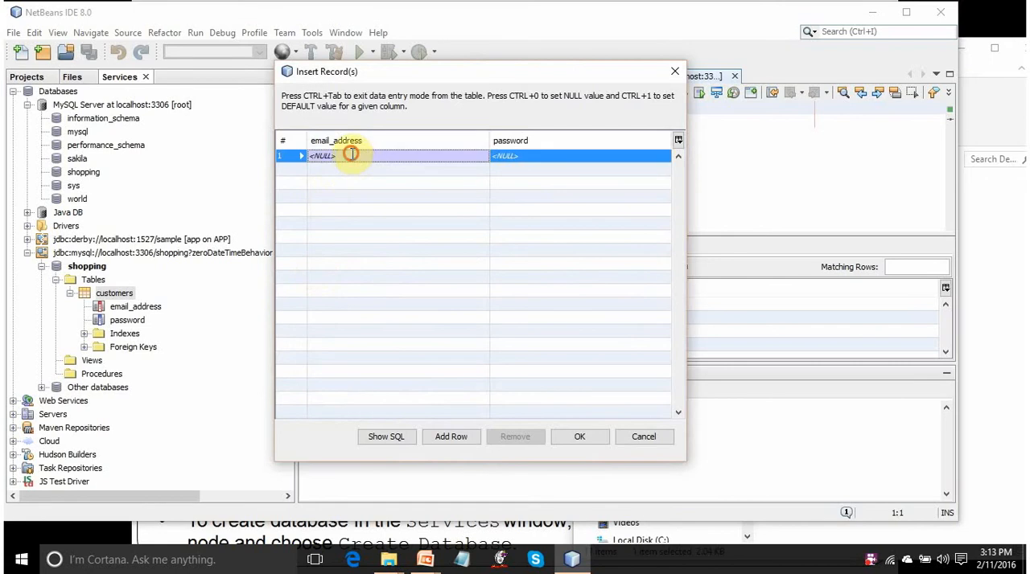
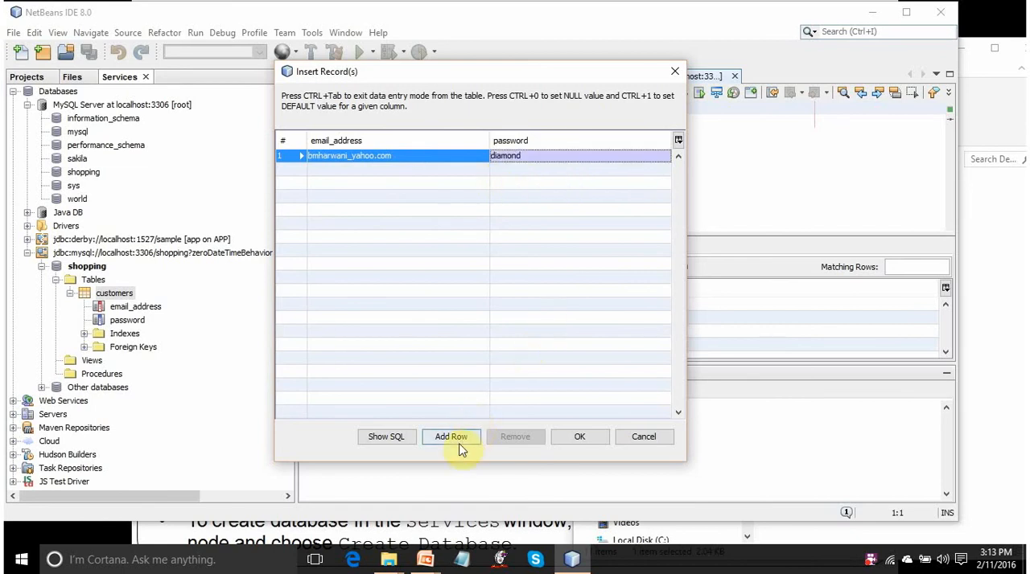
{"action": "left_click", "coordinate": [451, 436]}
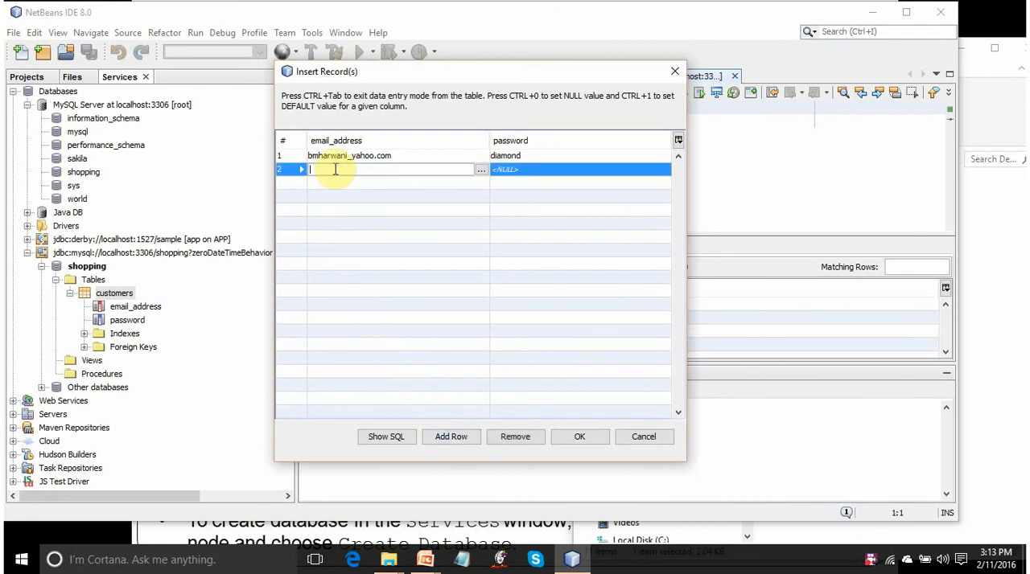
{"action": "type", "text": "abc@"}
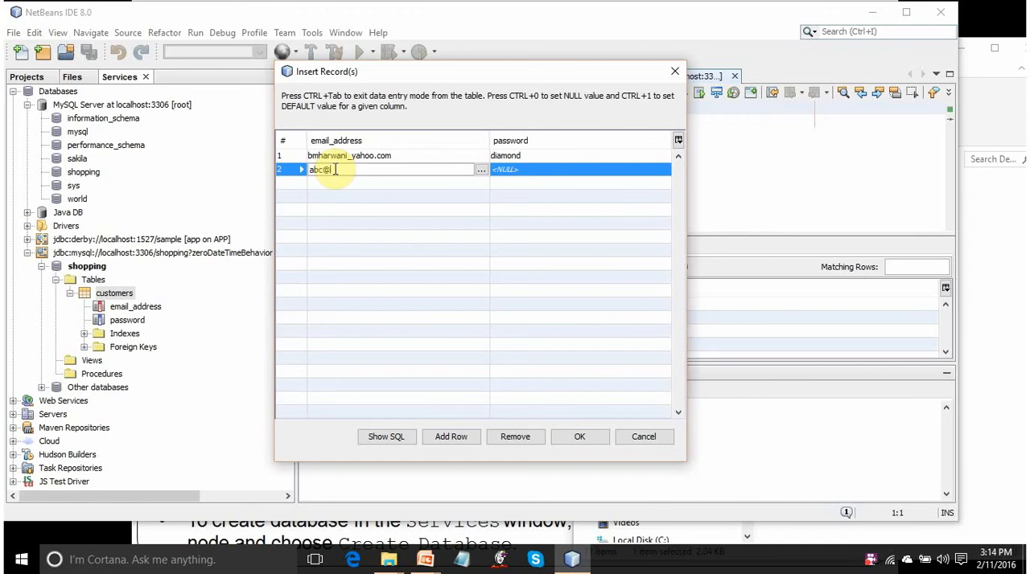
{"action": "type", "text": "hotmail"}
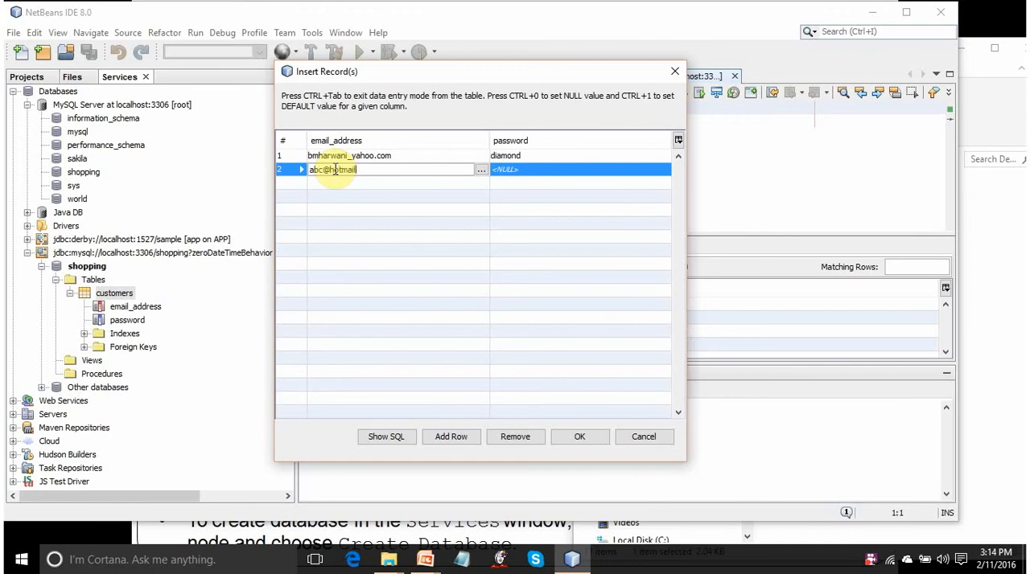
{"action": "left_click", "coordinate": [535, 169]}
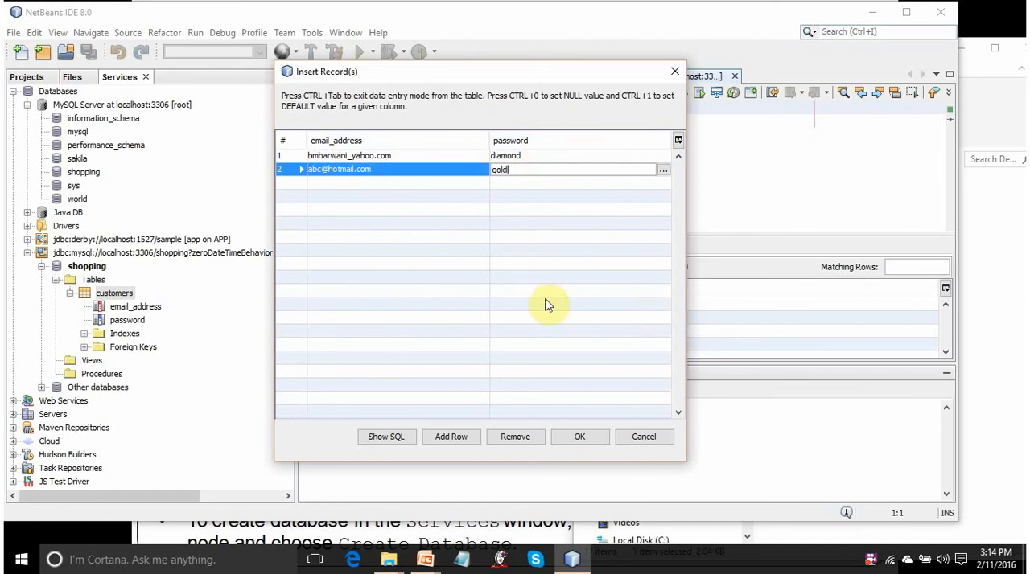
{"action": "left_click", "coordinate": [579, 436]}
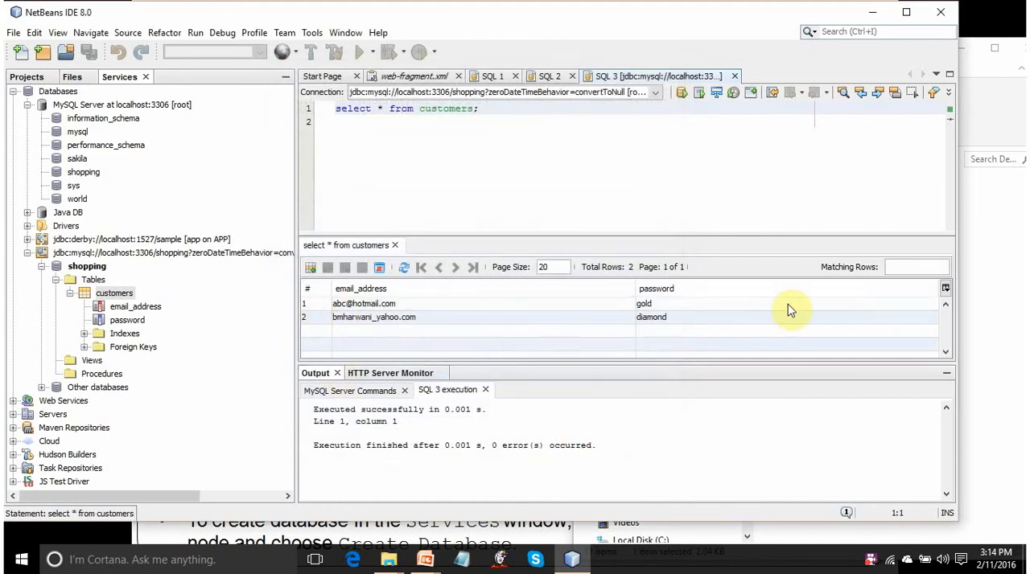
{"action": "mouse_move", "coordinate": [684, 346]}
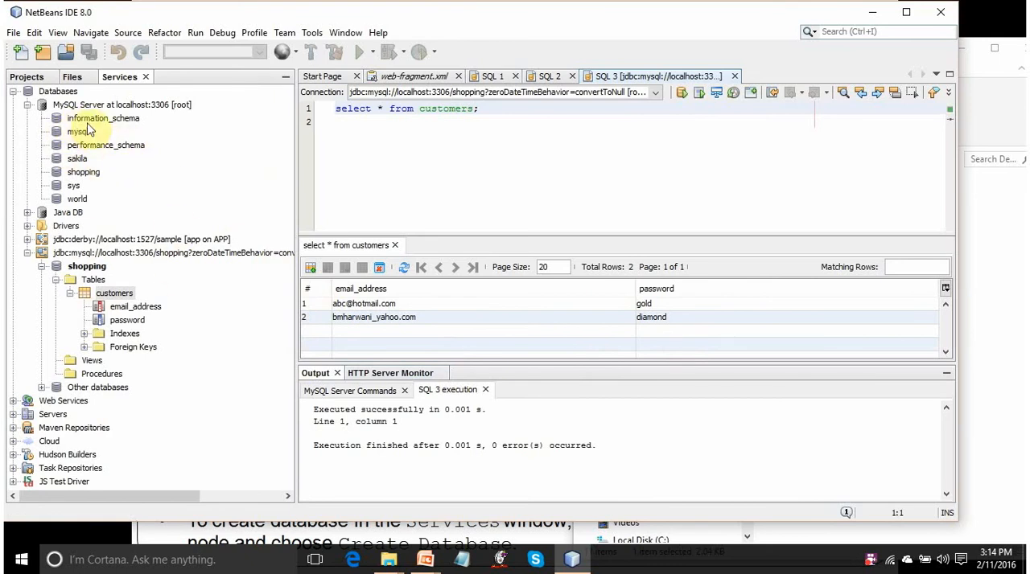
{"action": "mouse_move", "coordinate": [134, 134]}
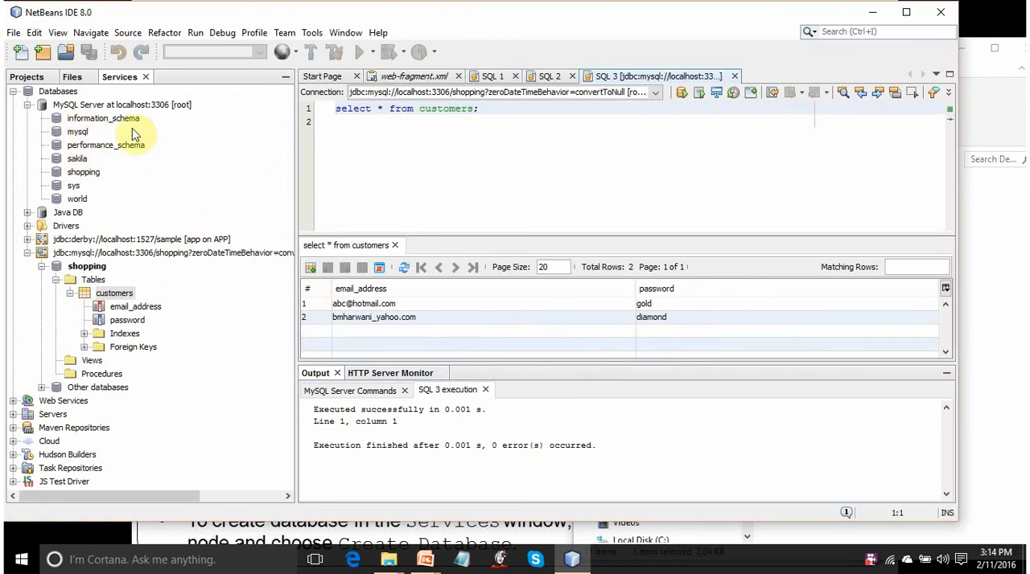
{"action": "mouse_move", "coordinate": [204, 316]}
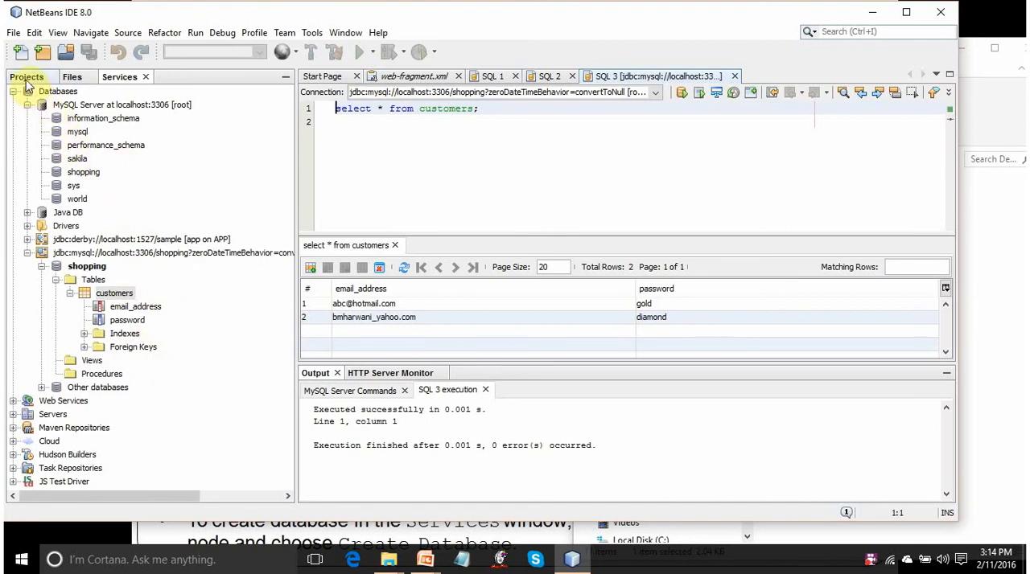
- Switch to the empty Projects tab and open the File menu
{"action": "left_click", "coordinate": [25, 77]}
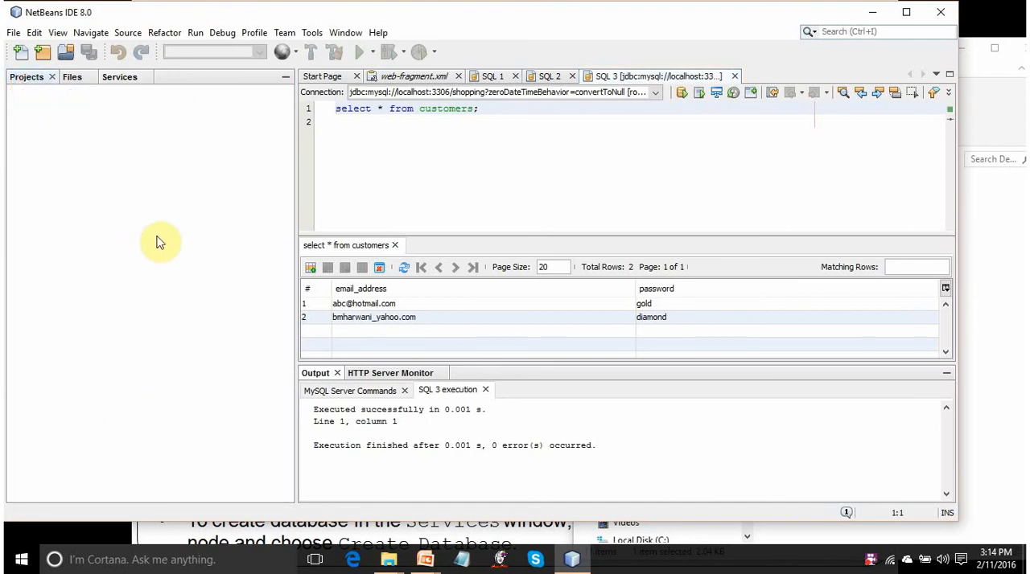
{"action": "mouse_move", "coordinate": [370, 178]}
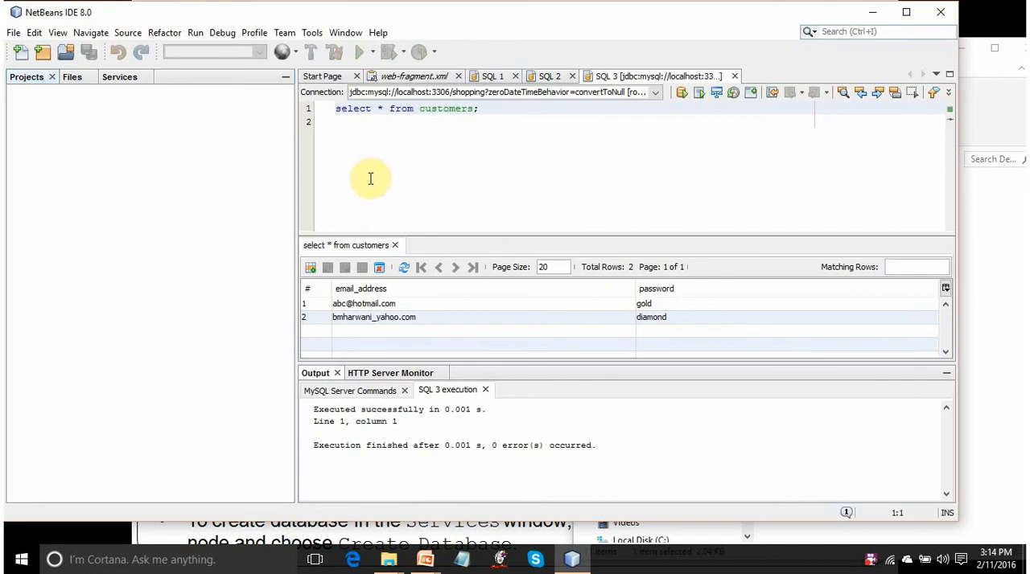
{"action": "mouse_move", "coordinate": [215, 241]}
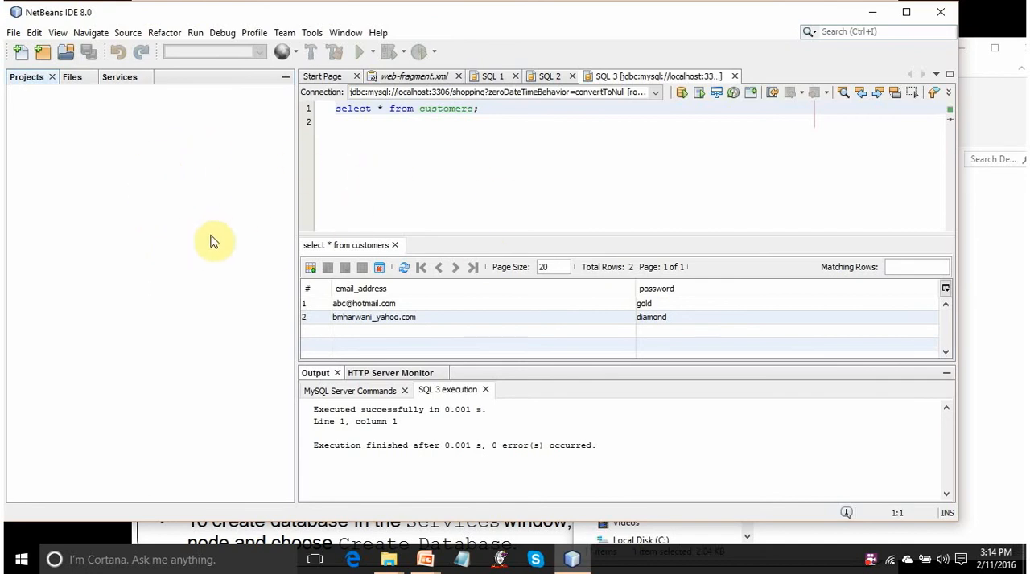
{"action": "mouse_move", "coordinate": [212, 236]}
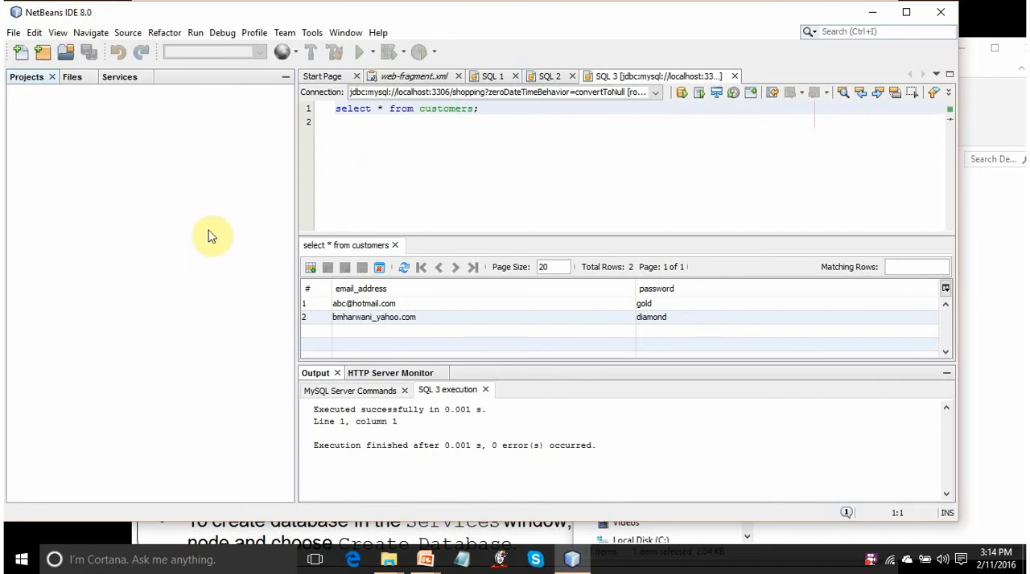
{"action": "left_click", "coordinate": [13, 33]}
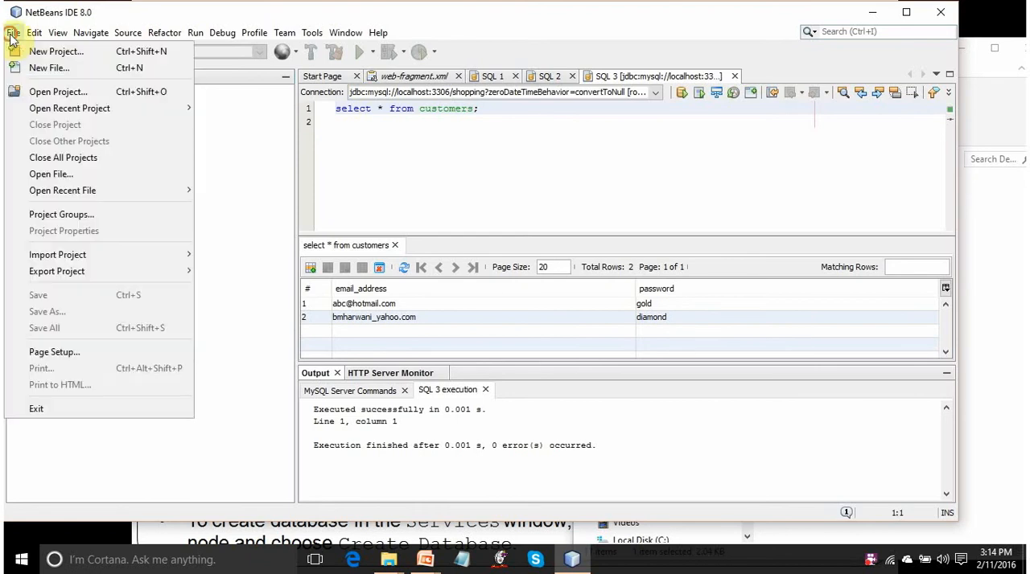
- Create a new Java Application project named AccessingMySQLInfo
{"action": "left_click", "coordinate": [56, 52]}
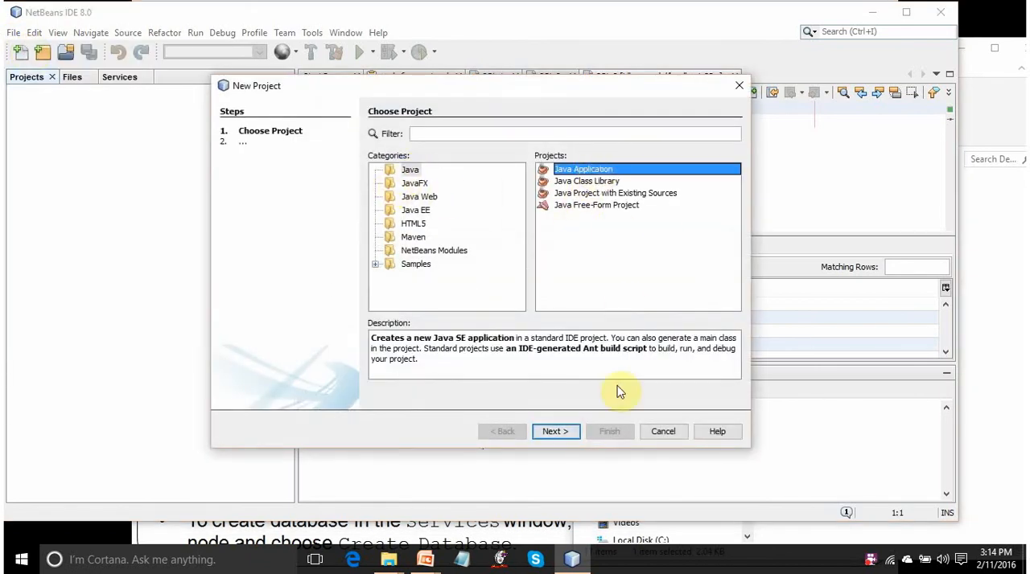
{"action": "left_click", "coordinate": [555, 431]}
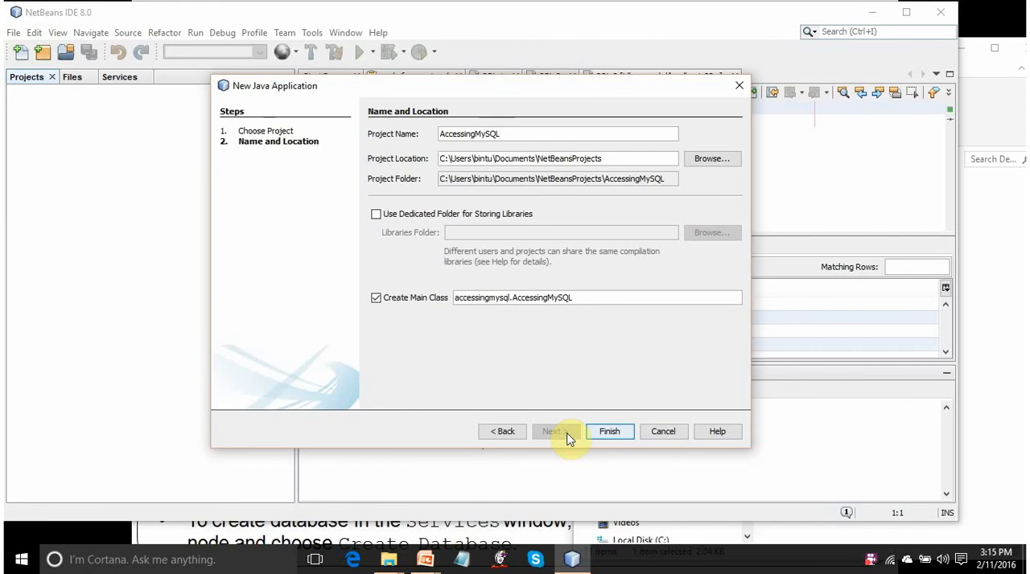
{"action": "type", "text": "Info"}
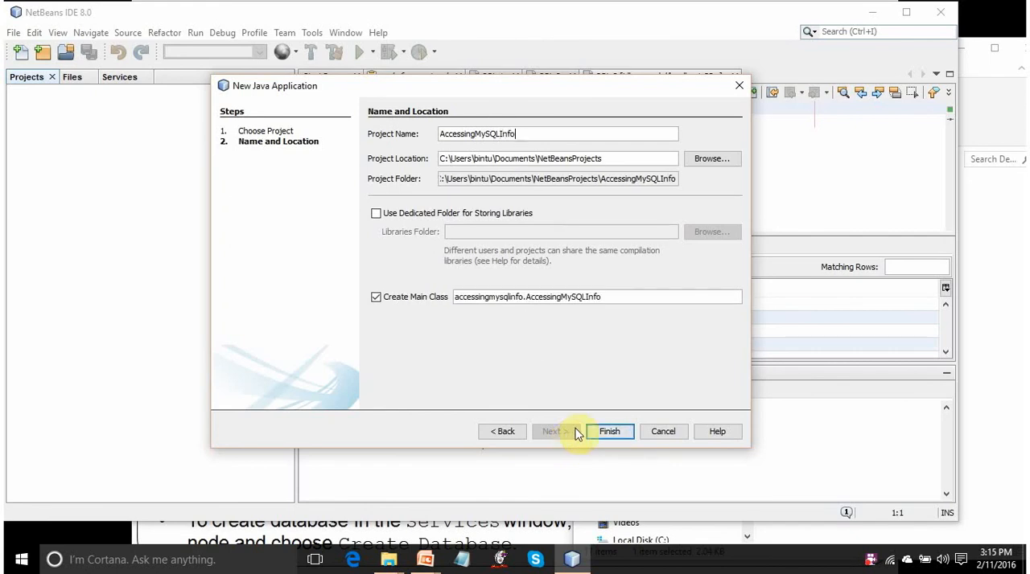
{"action": "left_click", "coordinate": [609, 431]}
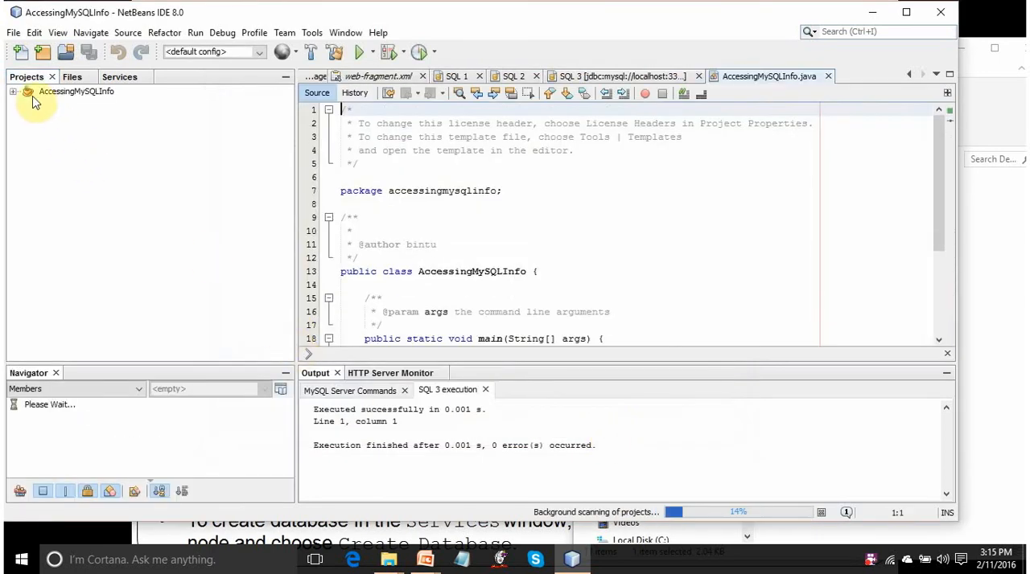
- Expand the AccessingMySQLInfo project's Source Packages, accessingmysqlinfo package and Libraries nodes
{"action": "left_click", "coordinate": [15, 90]}
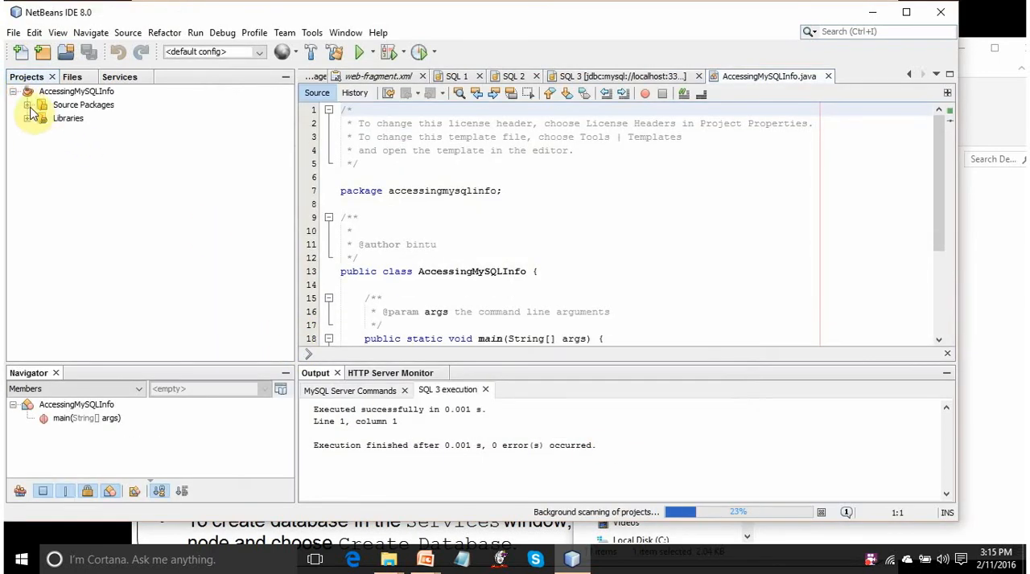
{"action": "left_click", "coordinate": [27, 105]}
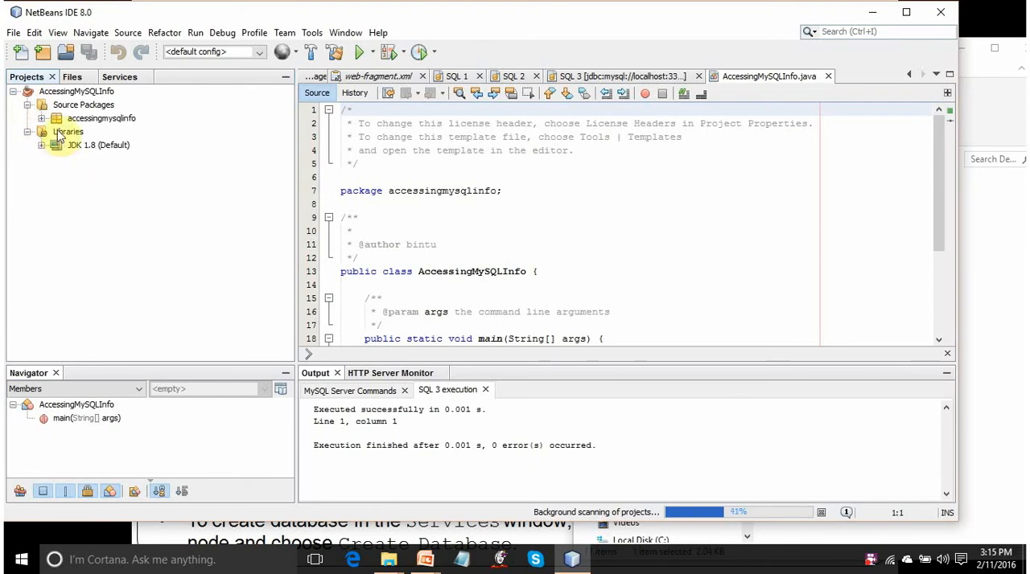
{"action": "left_click", "coordinate": [42, 118]}
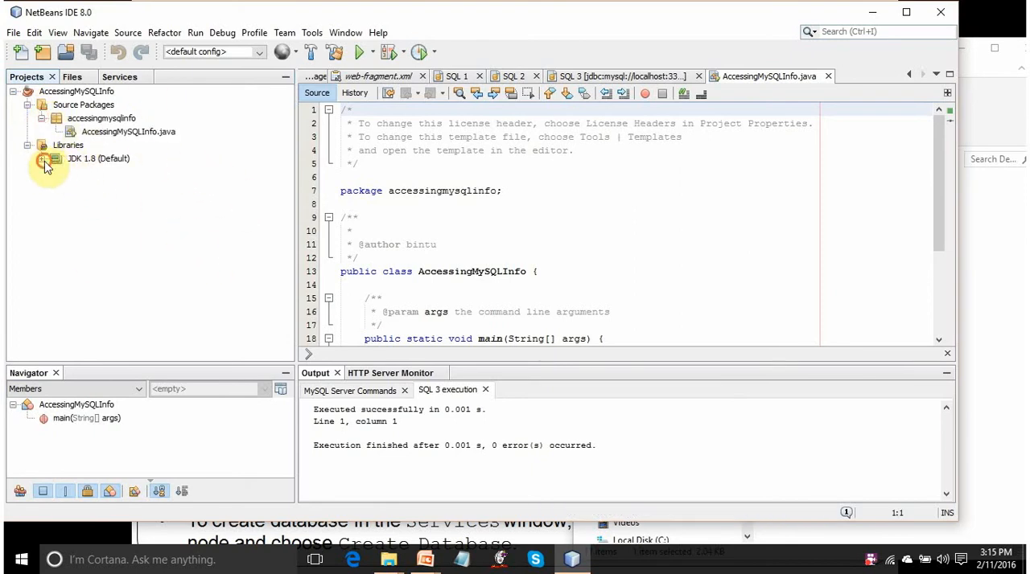
{"action": "left_click", "coordinate": [42, 159]}
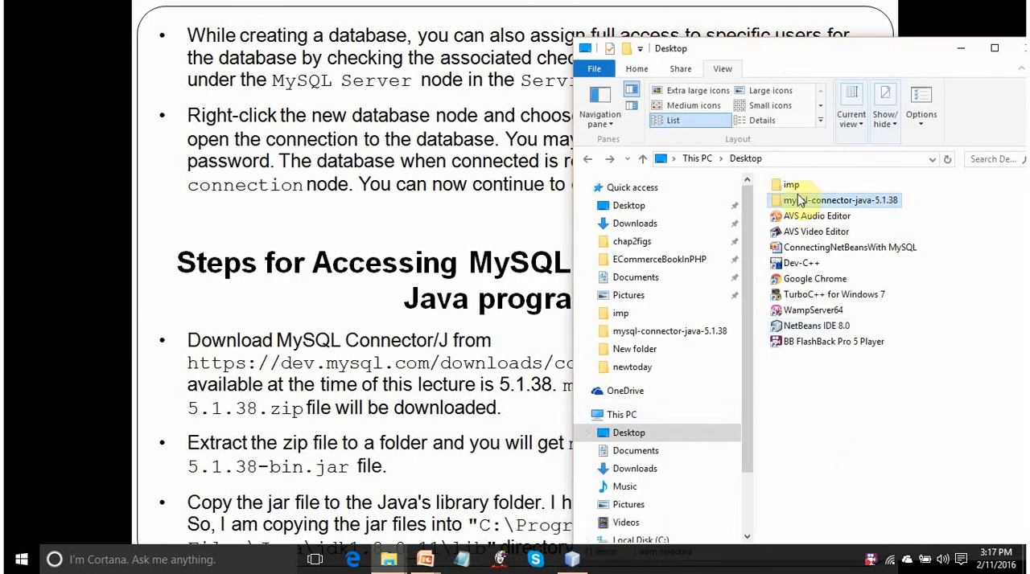
- Copy mysql-connector-java-5.1.38-bin.jar into jdk1.8.0_11\lib, granting administrator permission
{"action": "double_click", "coordinate": [840, 200]}
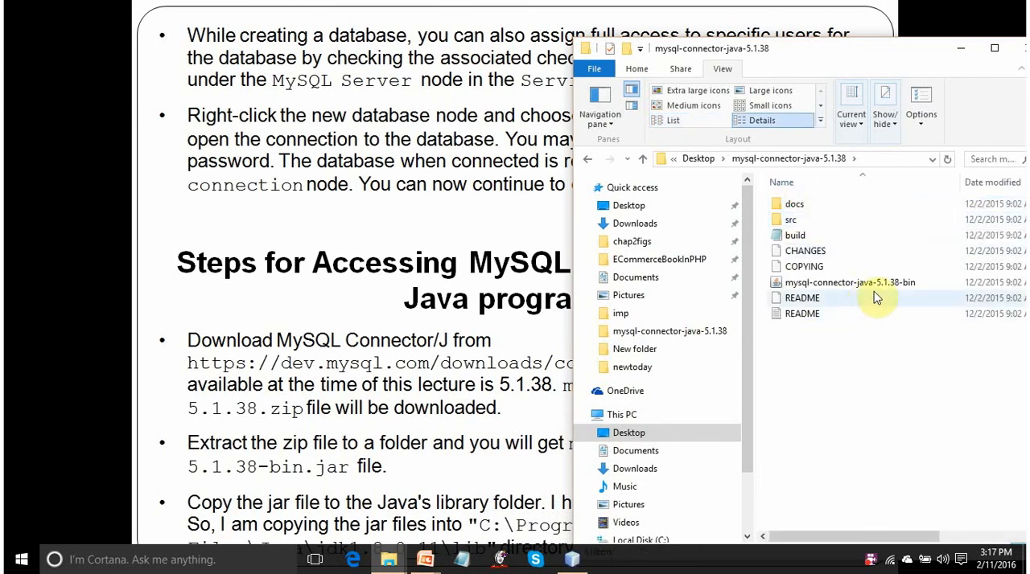
{"action": "left_click", "coordinate": [849, 282]}
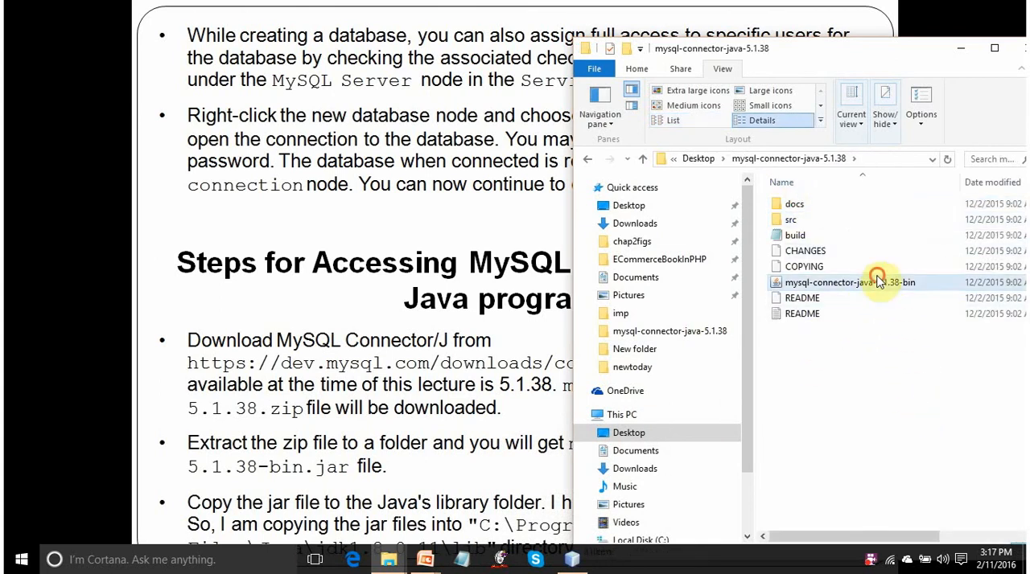
{"action": "left_click", "coordinate": [850, 282]}
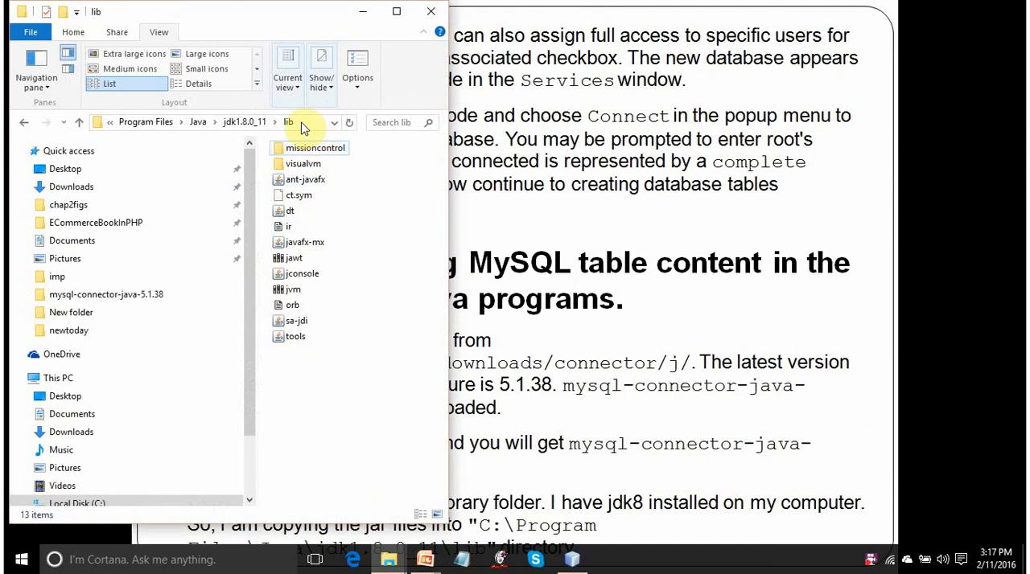
{"action": "left_click", "coordinate": [304, 122]}
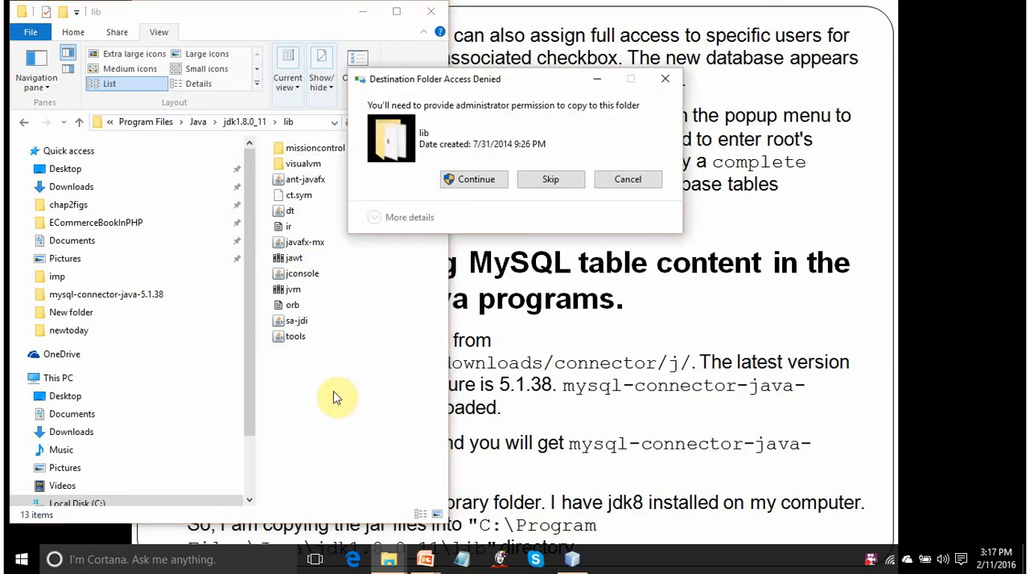
{"action": "left_click", "coordinate": [473, 179]}
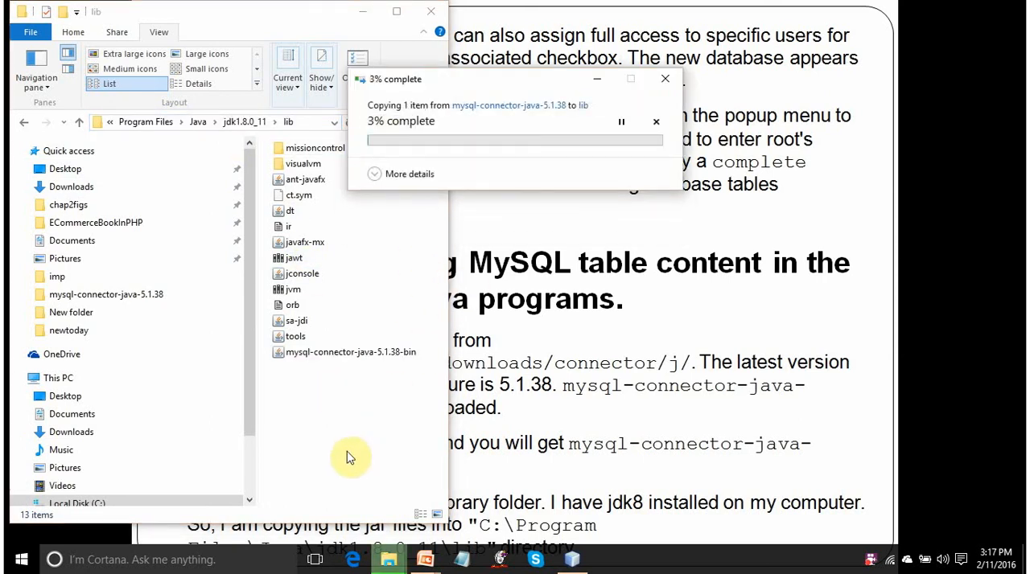
- Let the jar copy finish and switch back to the AccessingMySQLInfo project in NetBeans
{"action": "left_click", "coordinate": [350, 304]}
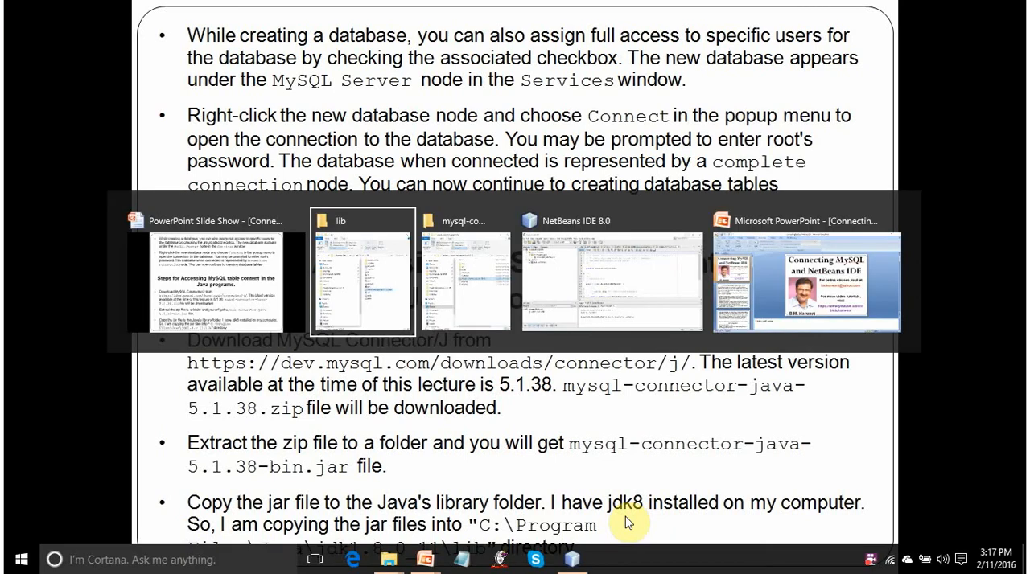
{"action": "left_click", "coordinate": [611, 282]}
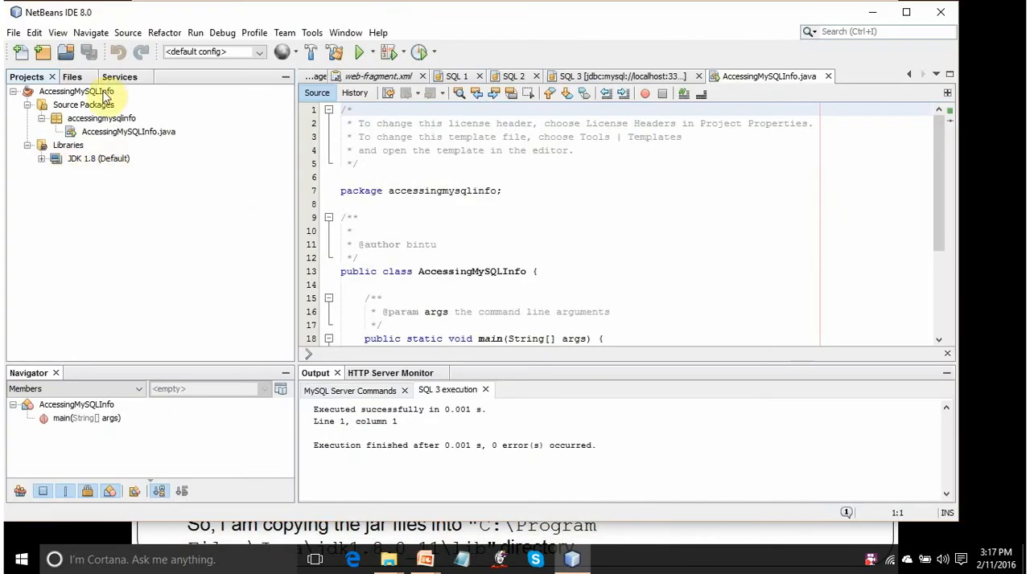
- Add mysql-connector-java-5.1.38-bin.jar to the compile libraries in AccessingMySQLInfo's Project Properties
{"action": "right_click", "coordinate": [76, 91]}
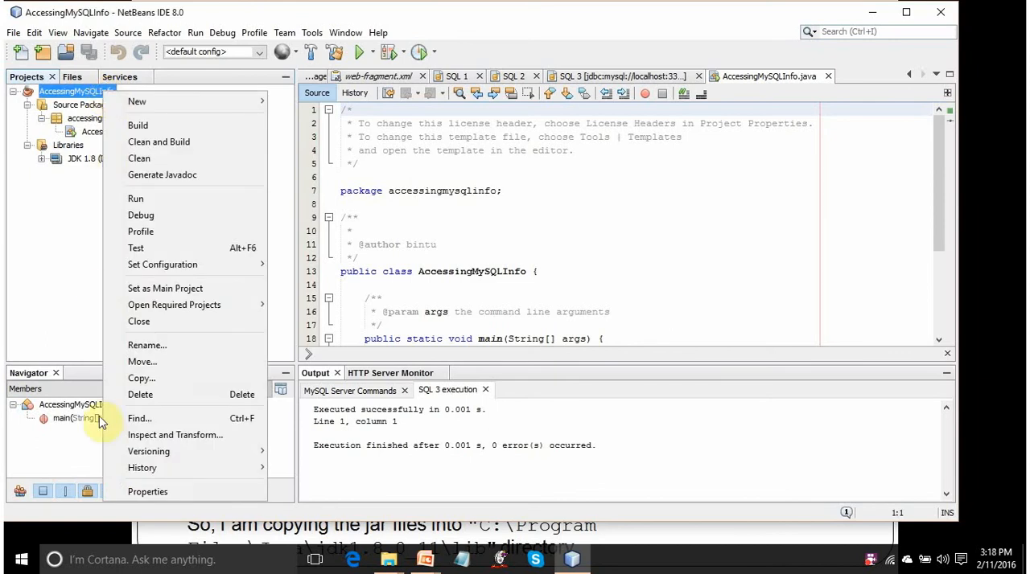
{"action": "left_click", "coordinate": [148, 492]}
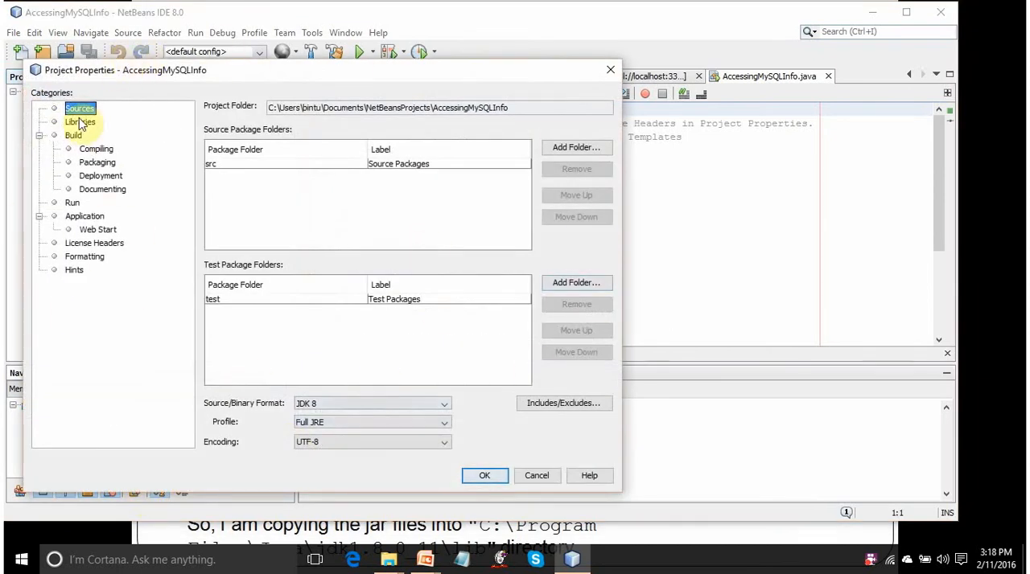
{"action": "left_click", "coordinate": [80, 121]}
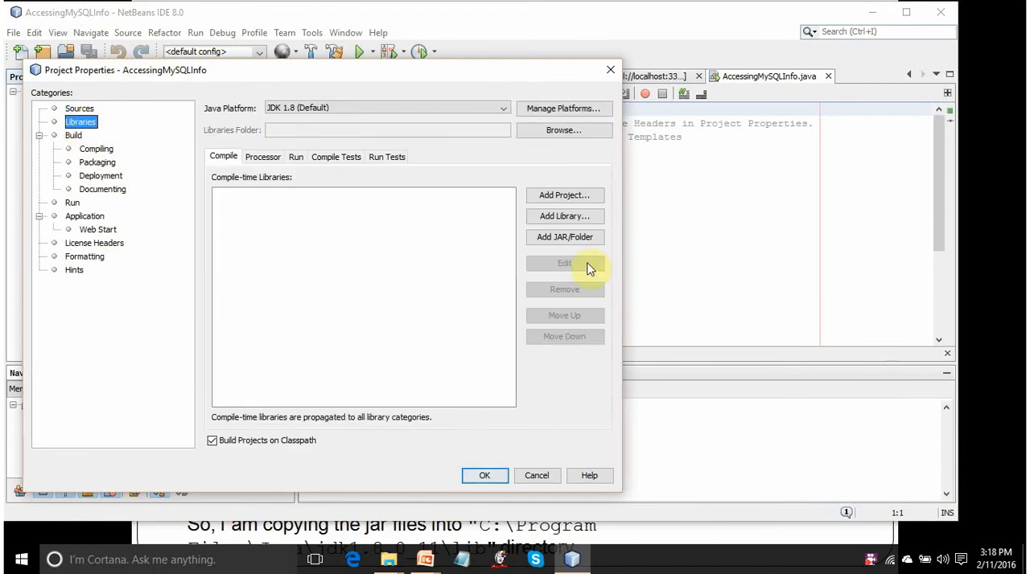
{"action": "mouse_move", "coordinate": [325, 188]}
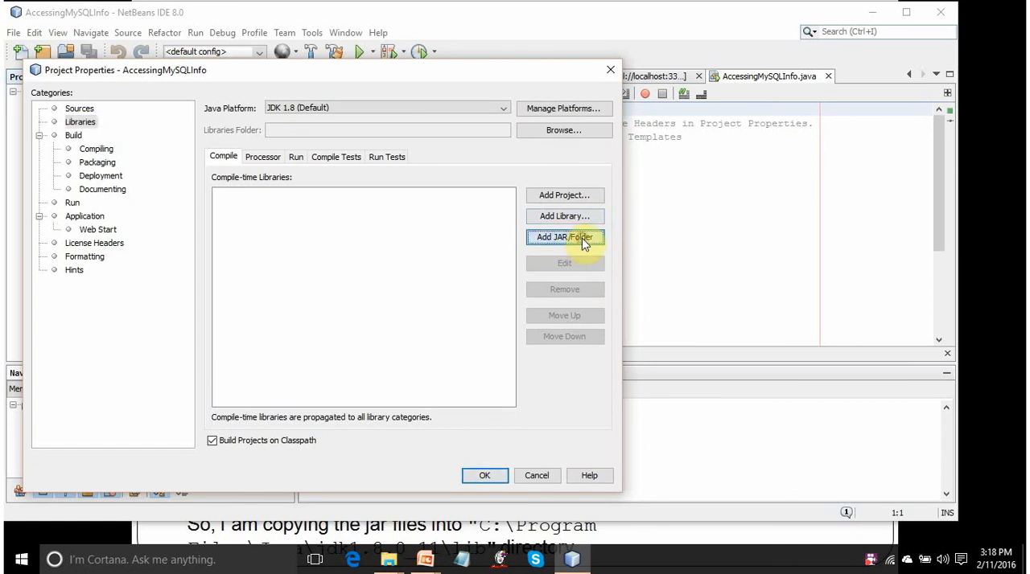
{"action": "left_click", "coordinate": [564, 236]}
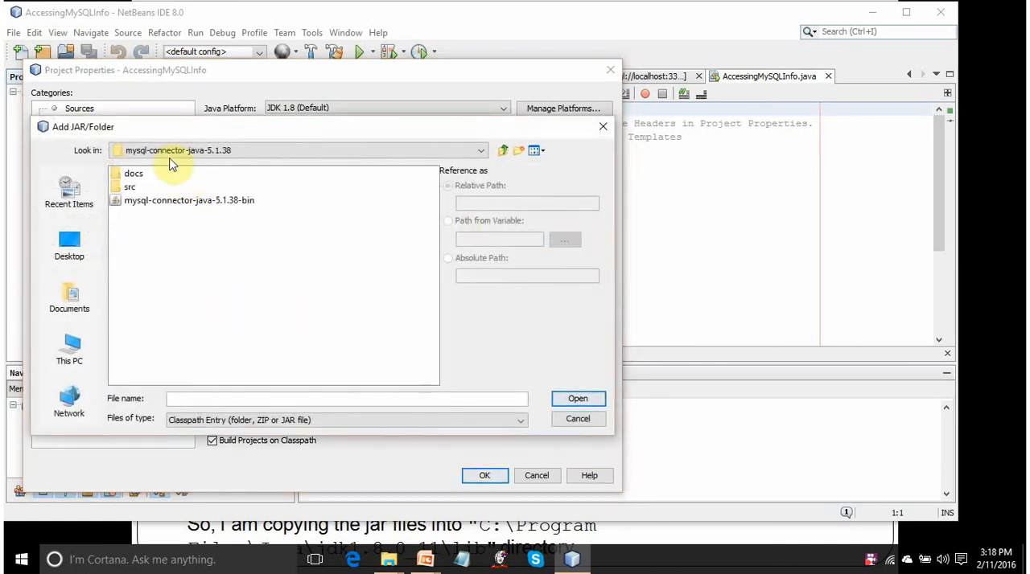
{"action": "left_click", "coordinate": [189, 201]}
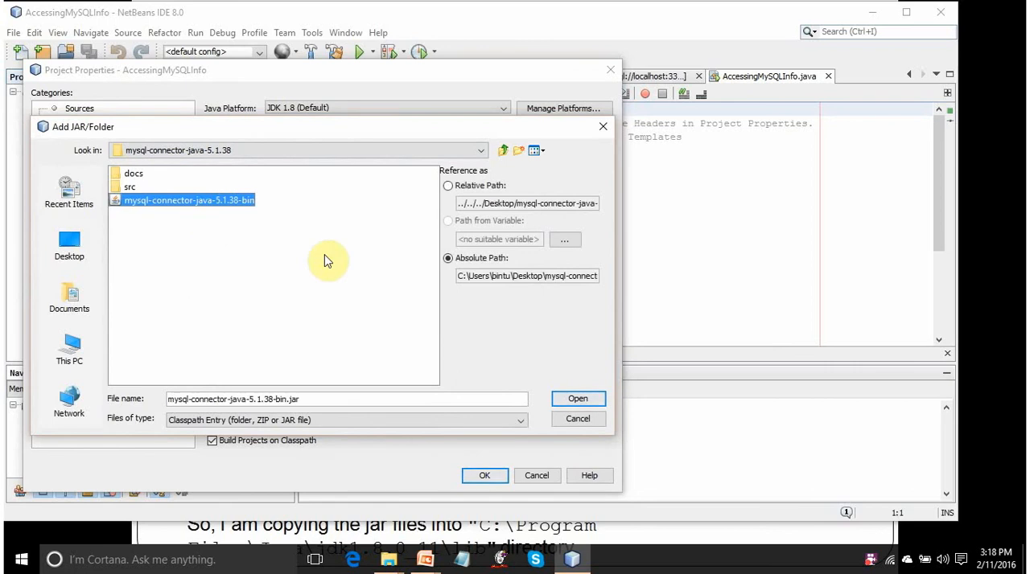
{"action": "left_click", "coordinate": [578, 399]}
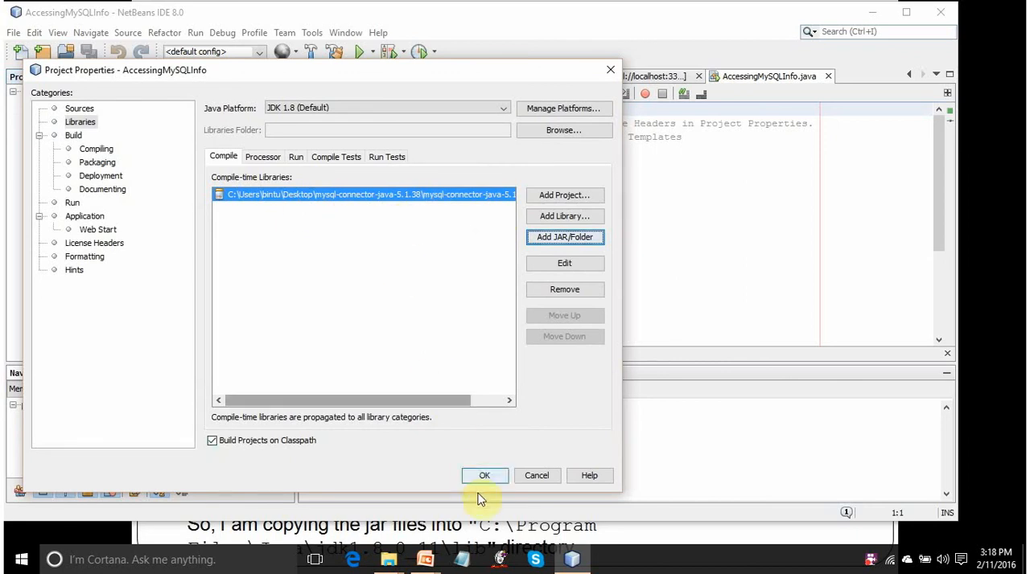
{"action": "left_click", "coordinate": [484, 476]}
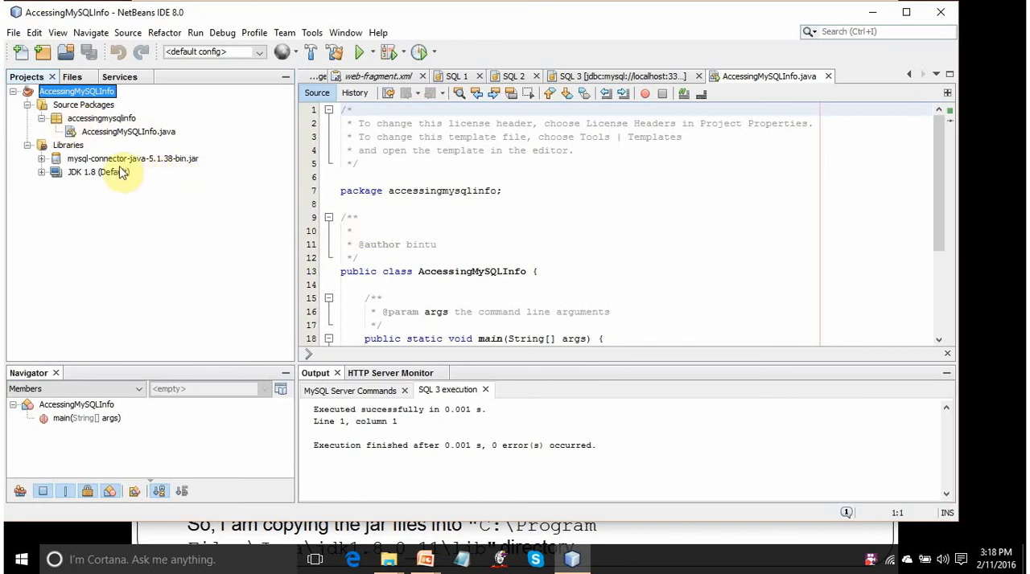
{"action": "mouse_move", "coordinate": [239, 191]}
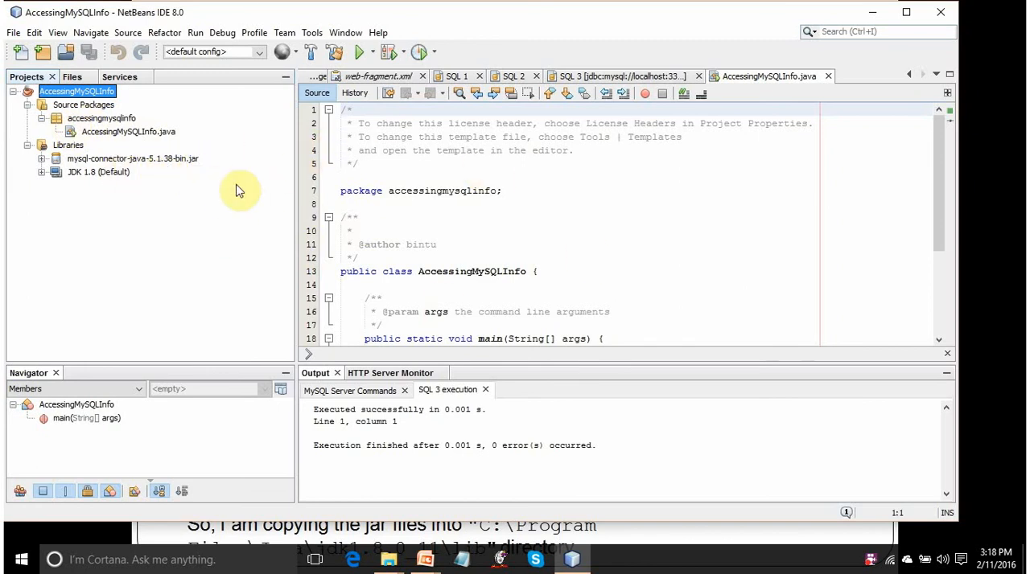
{"action": "mouse_move", "coordinate": [238, 193]}
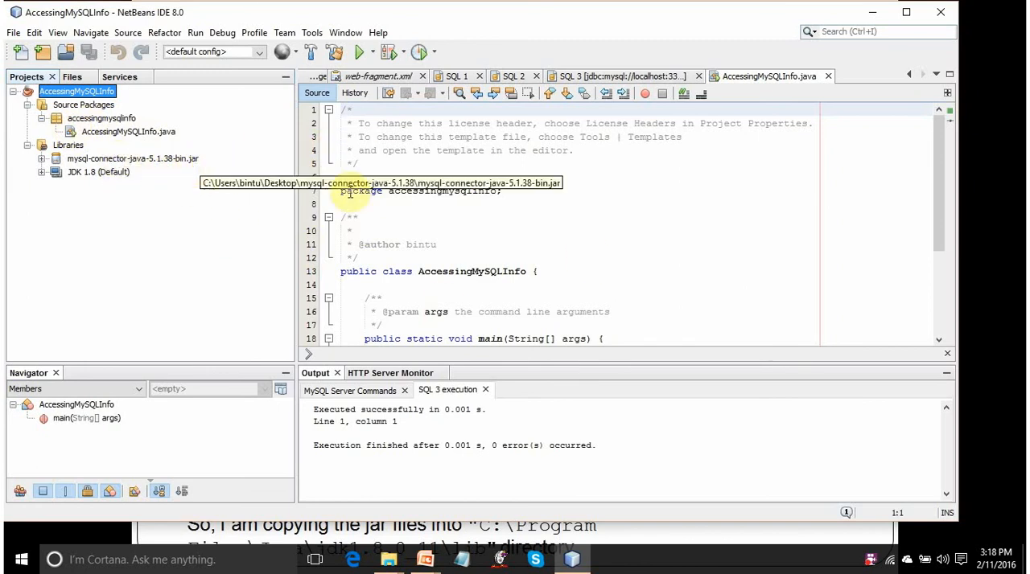
{"action": "mouse_move", "coordinate": [223, 175]}
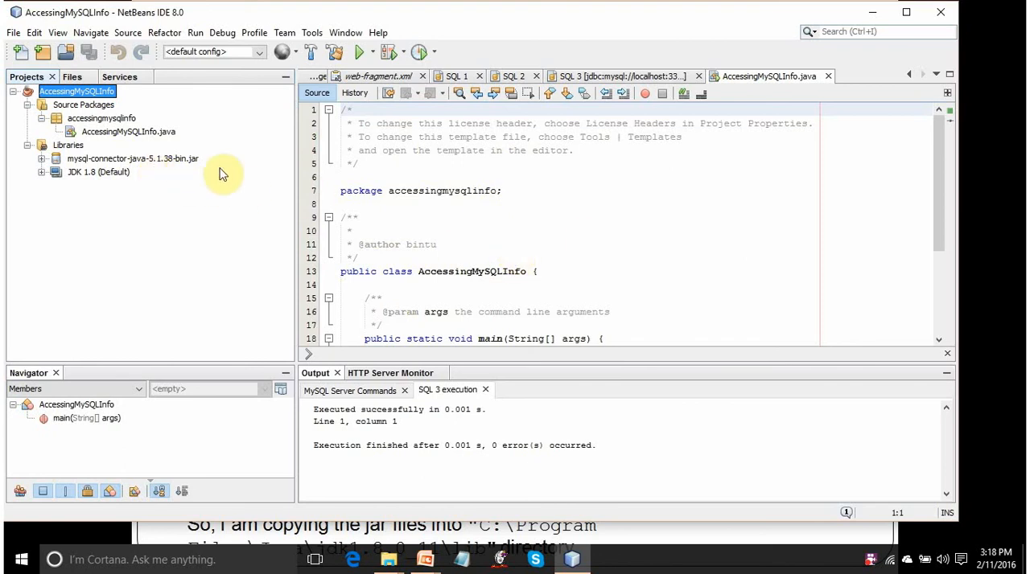
{"action": "mouse_move", "coordinate": [163, 179]}
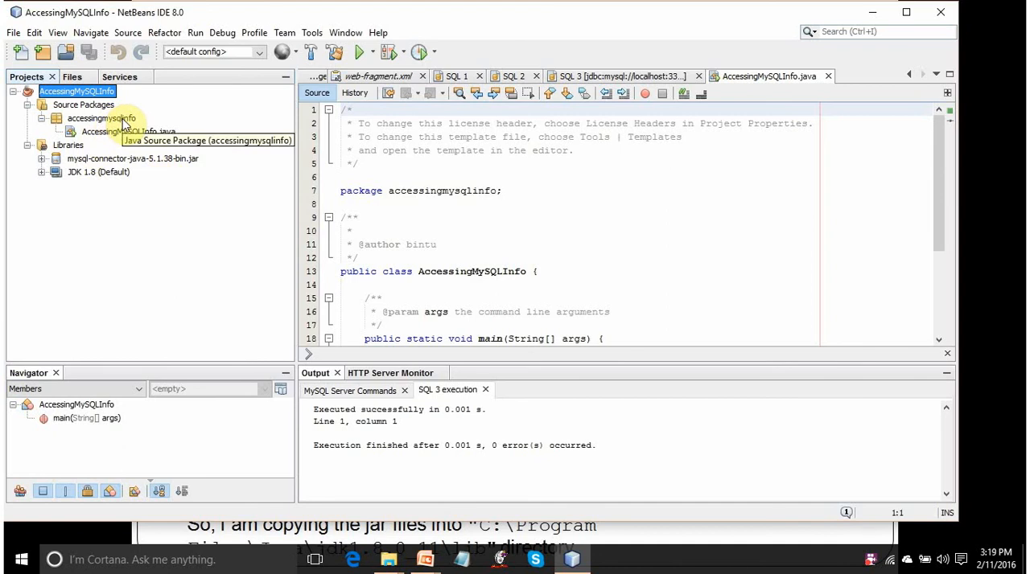
{"action": "right_click", "coordinate": [100, 119]}
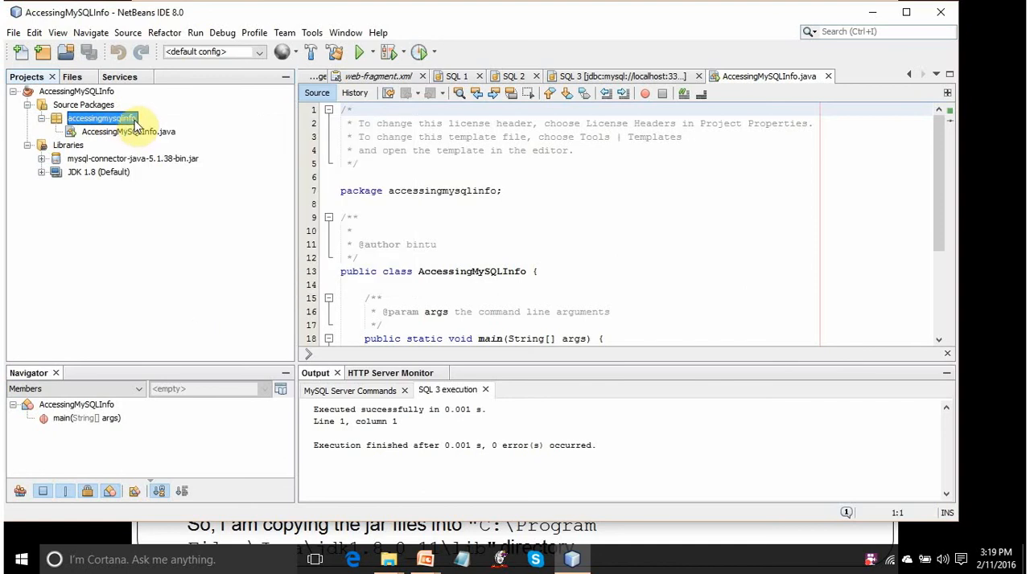
- Add a JFrame Form class named DisplayingCustomers to the accessingmysqlinfo package
{"action": "right_click", "coordinate": [102, 118]}
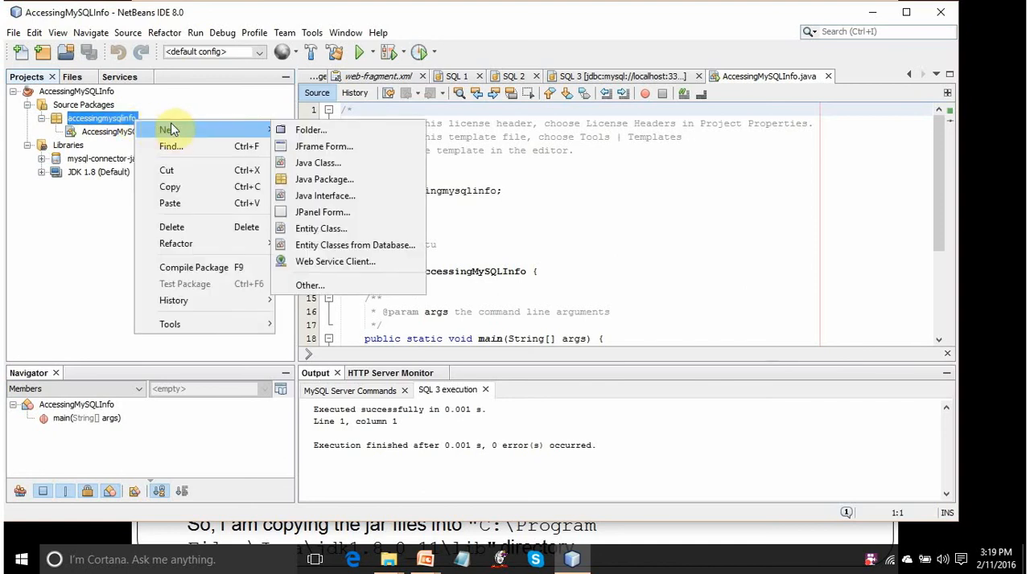
{"action": "mouse_move", "coordinate": [323, 147]}
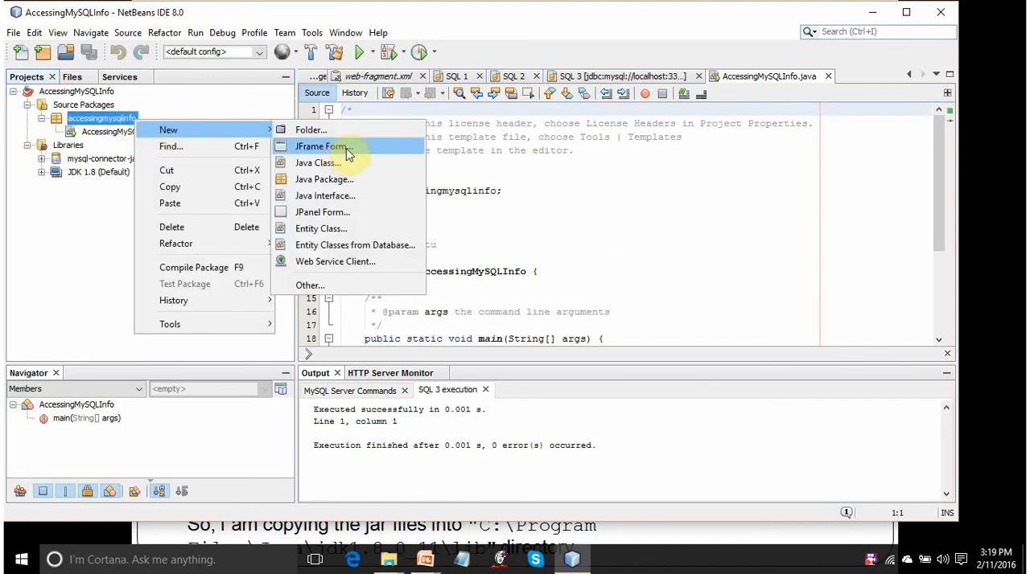
{"action": "left_click", "coordinate": [319, 146]}
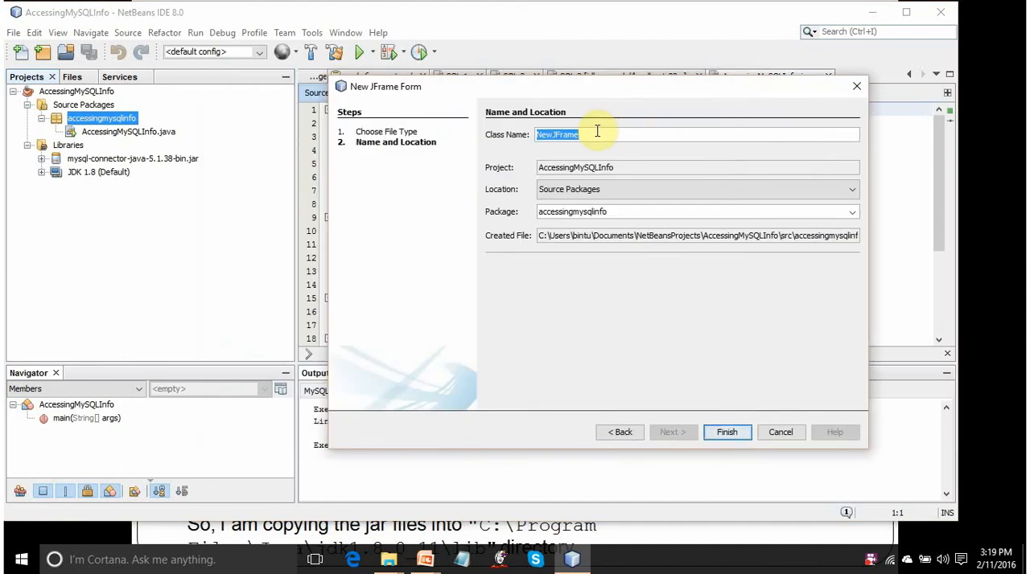
{"action": "mouse_move", "coordinate": [529, 134]}
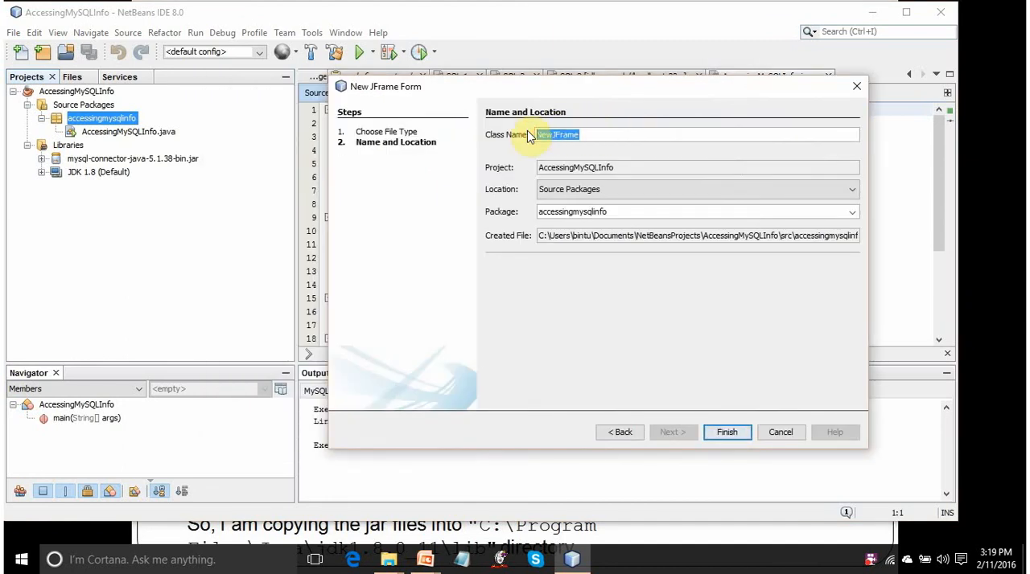
{"action": "type", "text": "Displayin"}
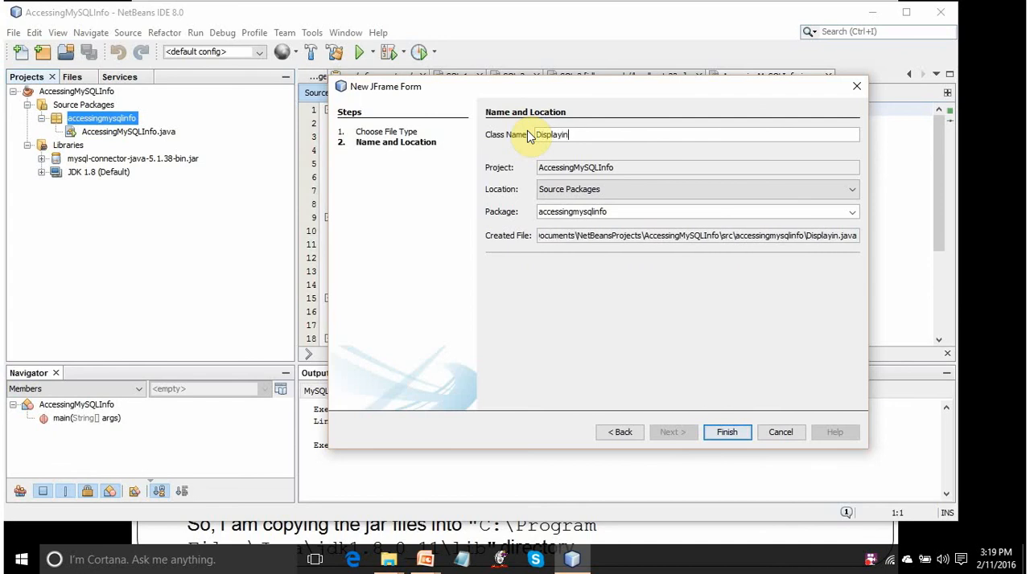
{"action": "type", "text": "gCustomer"}
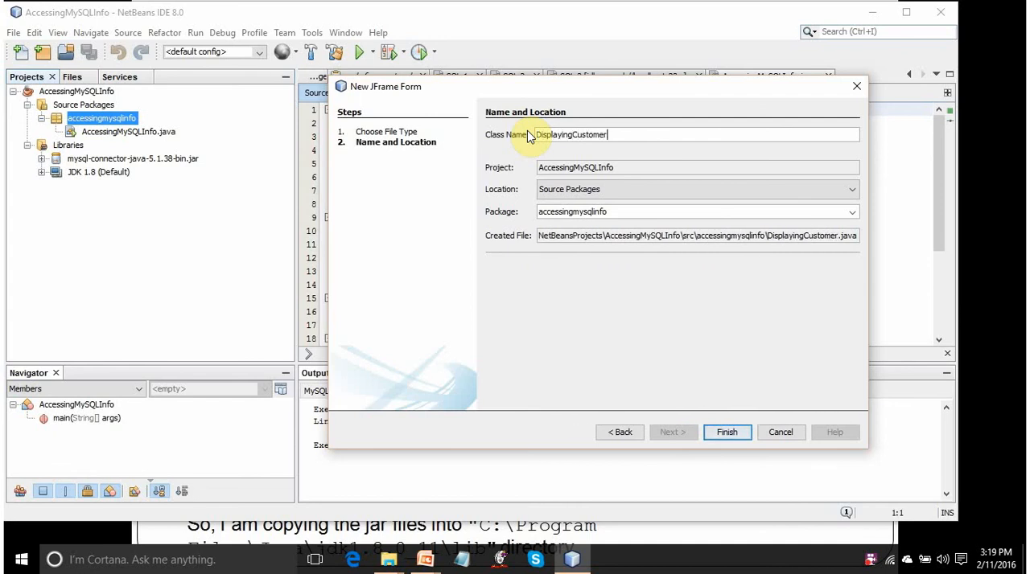
{"action": "left_click", "coordinate": [725, 432]}
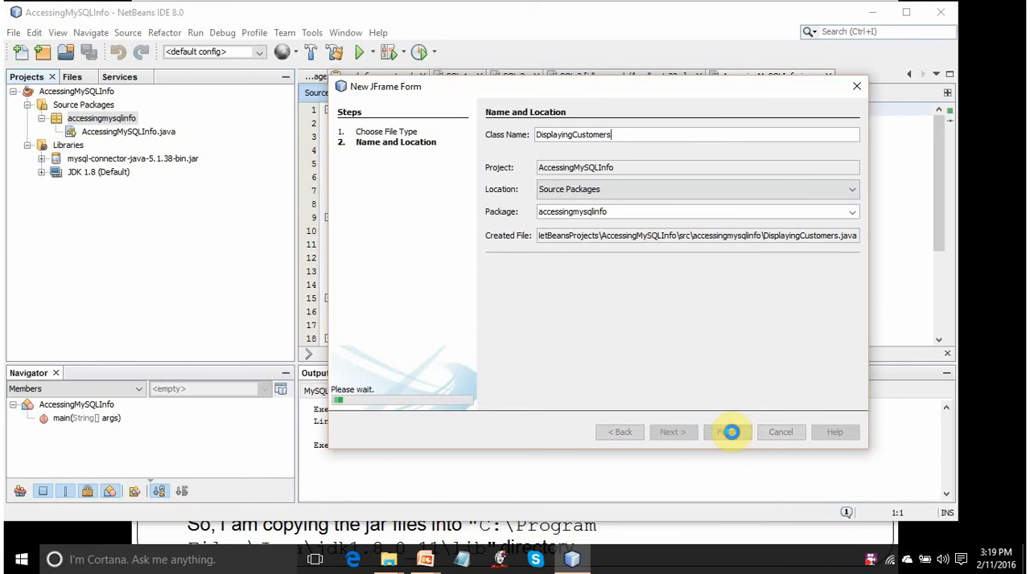
{"action": "left_click", "coordinate": [730, 432]}
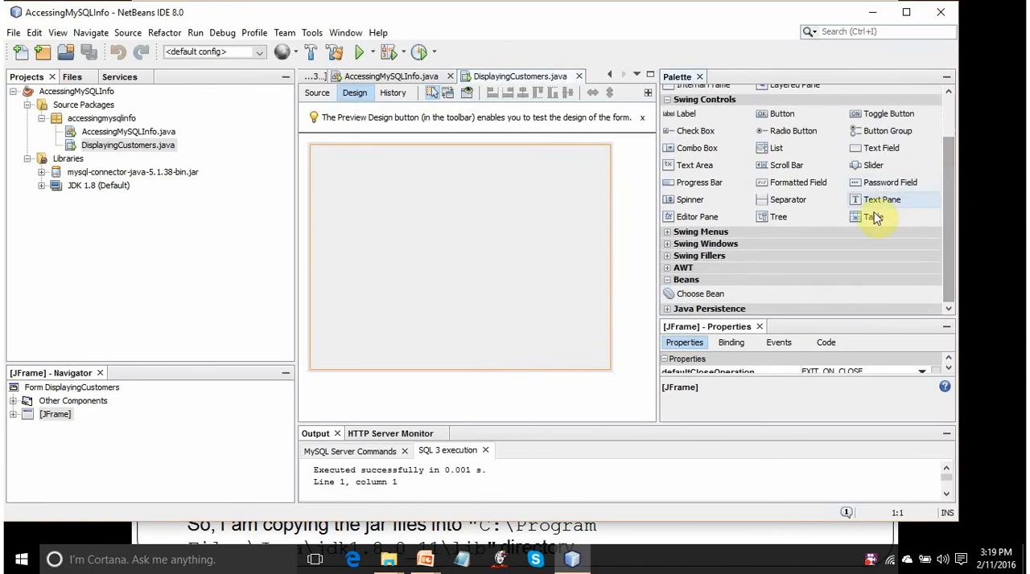
- Drop a Table from the Palette onto the form and show the Services database connections
{"action": "left_click_drag", "start_coordinate": [872, 216], "coordinate": [446, 181]}
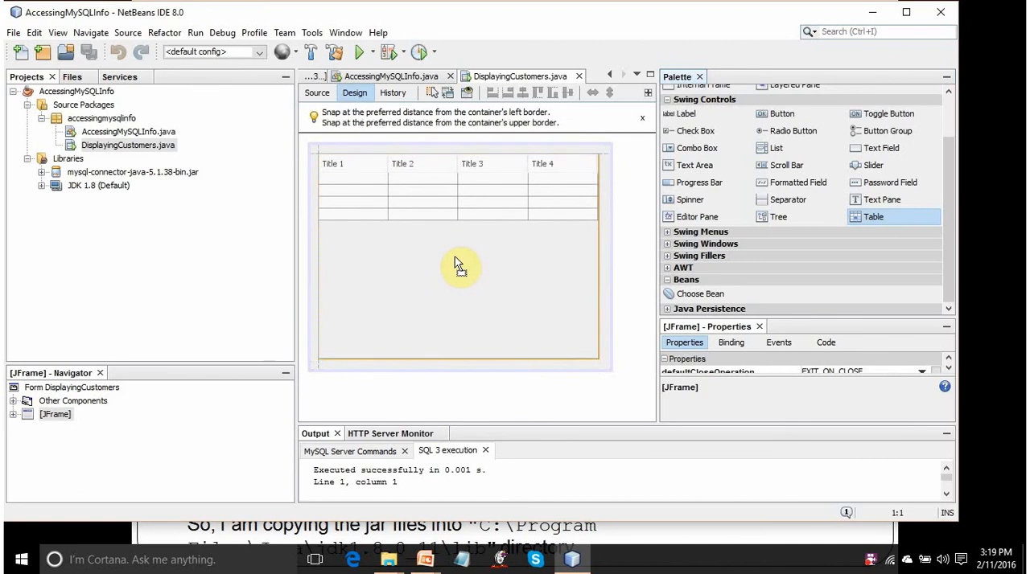
{"action": "left_click", "coordinate": [459, 282]}
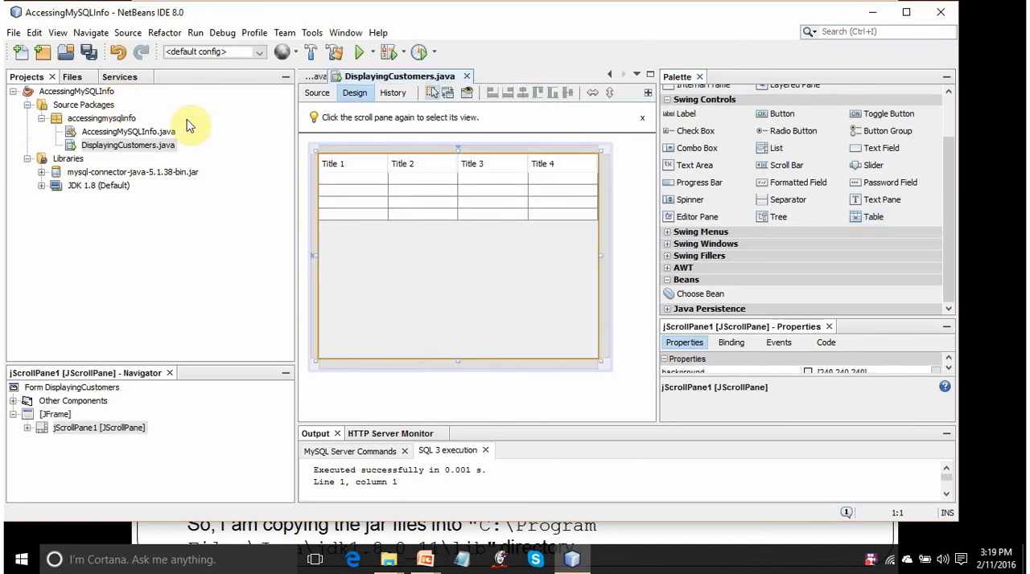
{"action": "left_click", "coordinate": [119, 77]}
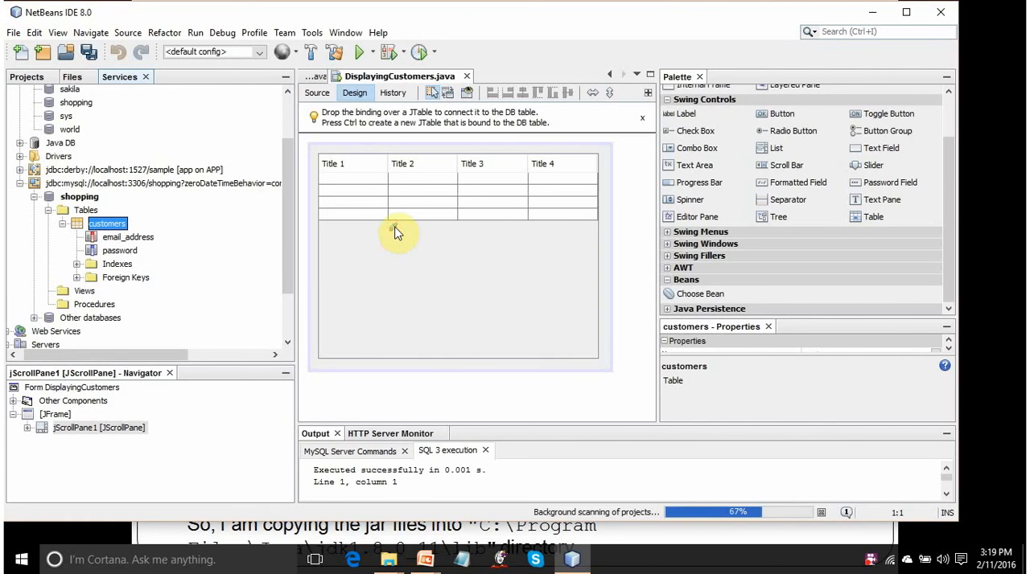
{"action": "mouse_move", "coordinate": [449, 271]}
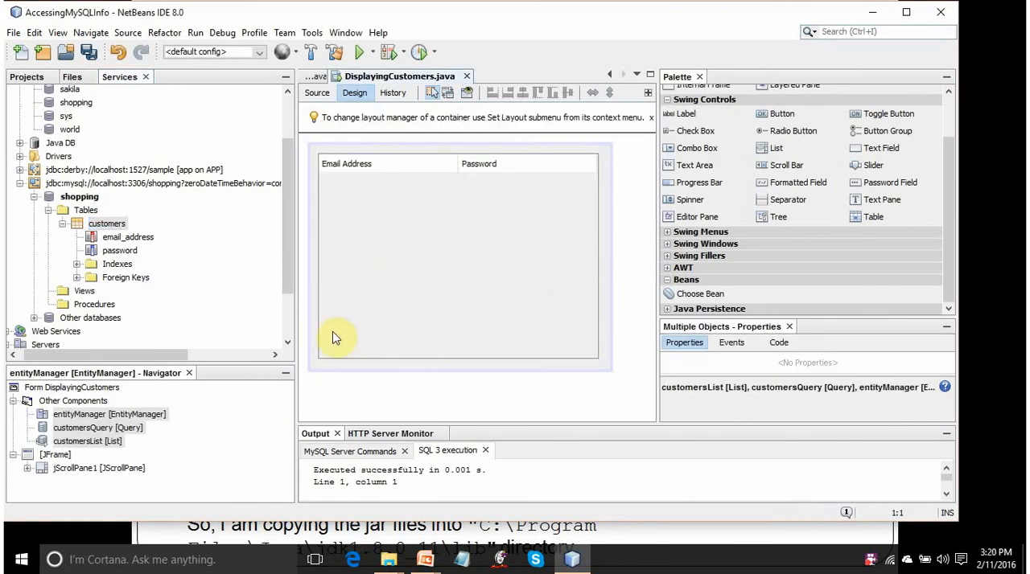
{"action": "mouse_move", "coordinate": [386, 201]}
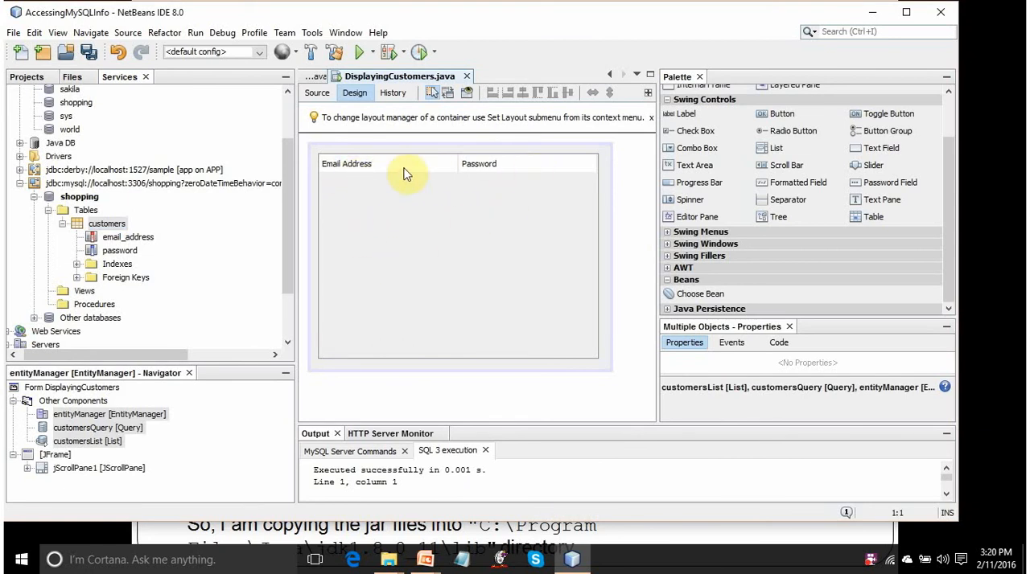
{"action": "mouse_move", "coordinate": [513, 283]}
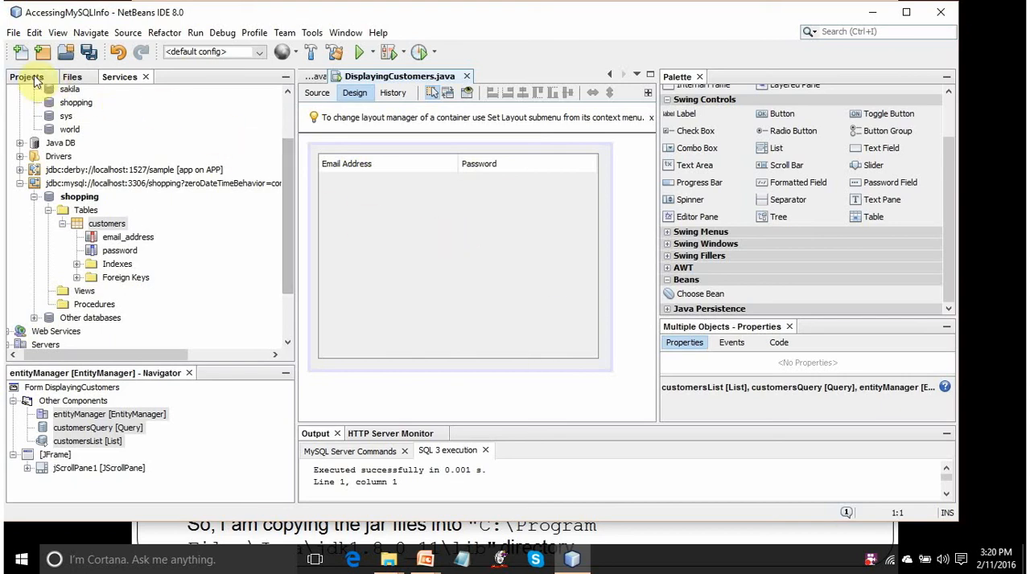
- Run DisplayingCustomers.java from the Projects tree to display the customer rows
{"action": "left_click", "coordinate": [25, 76]}
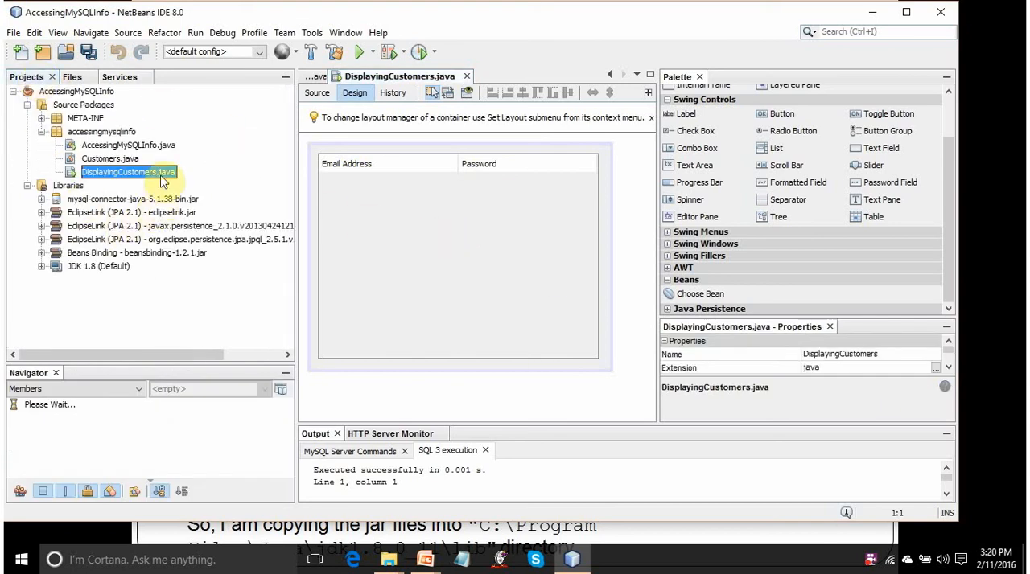
{"action": "right_click", "coordinate": [128, 172]}
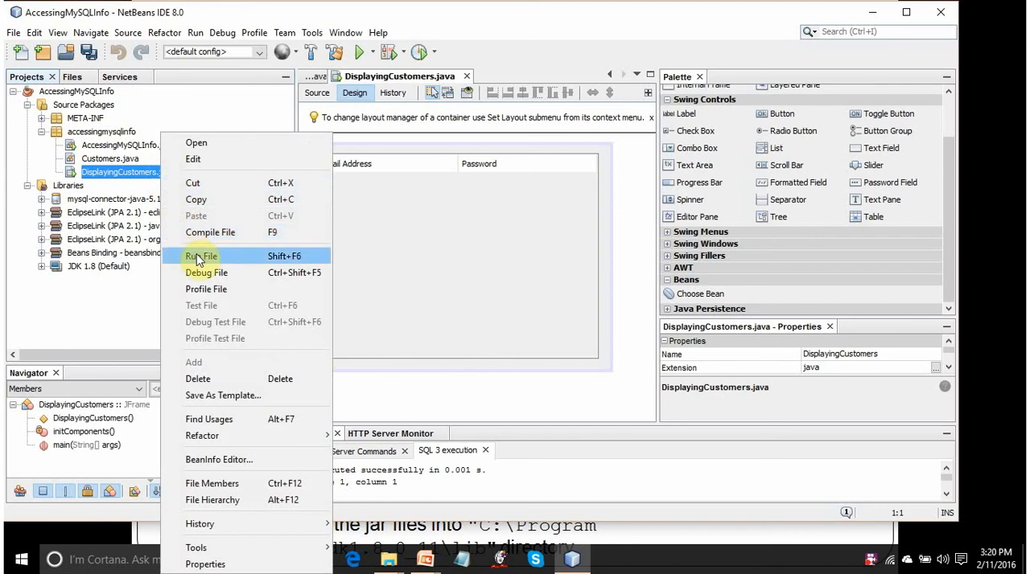
{"action": "left_click", "coordinate": [202, 255]}
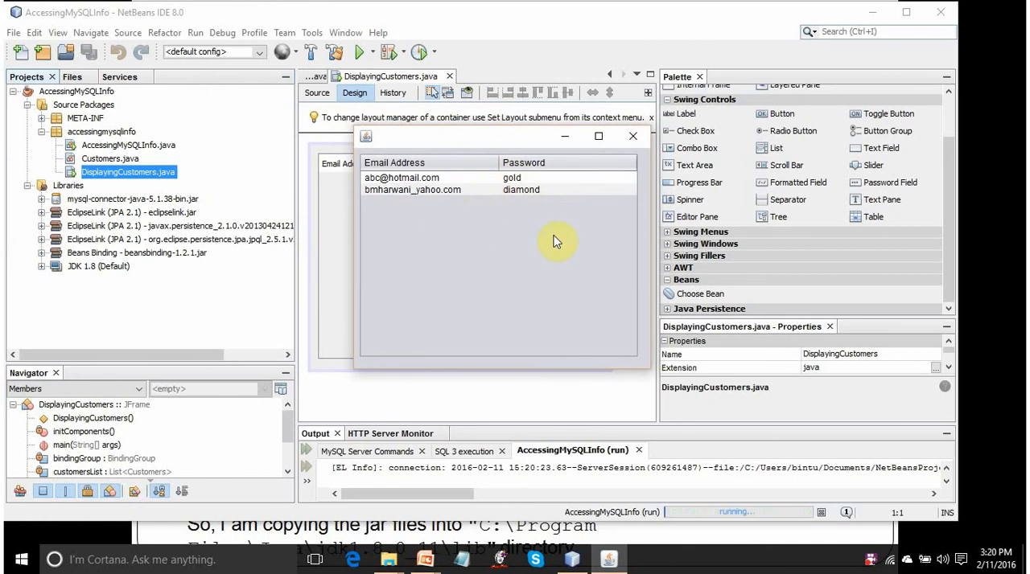
{"action": "mouse_move", "coordinate": [326, 245]}
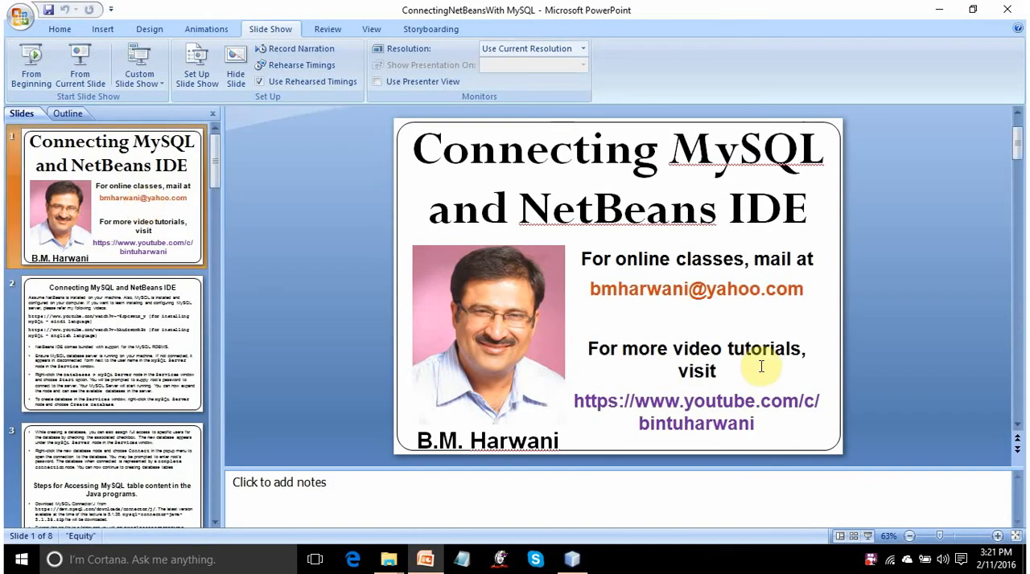
{"action": "mouse_move", "coordinate": [817, 301]}
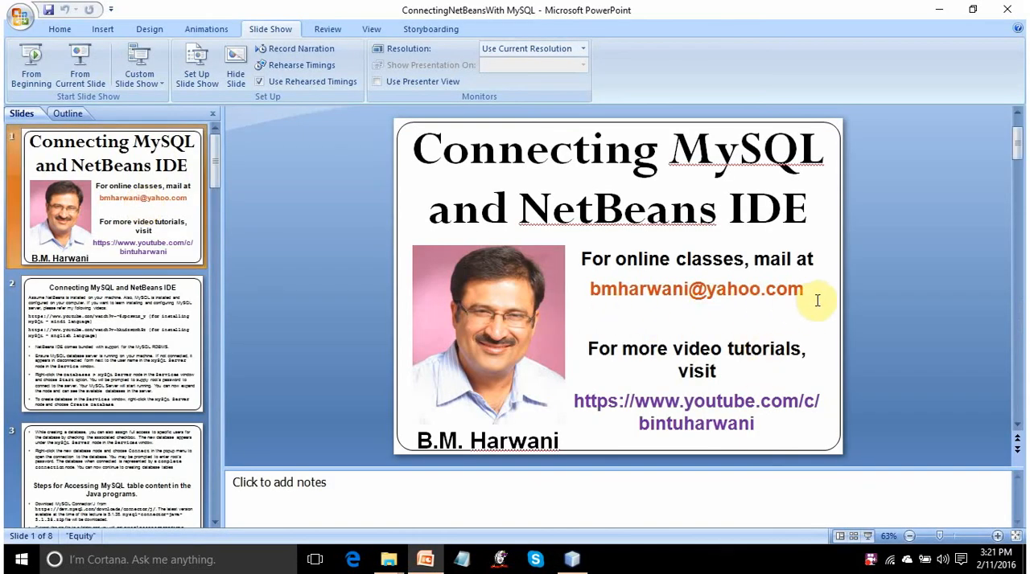